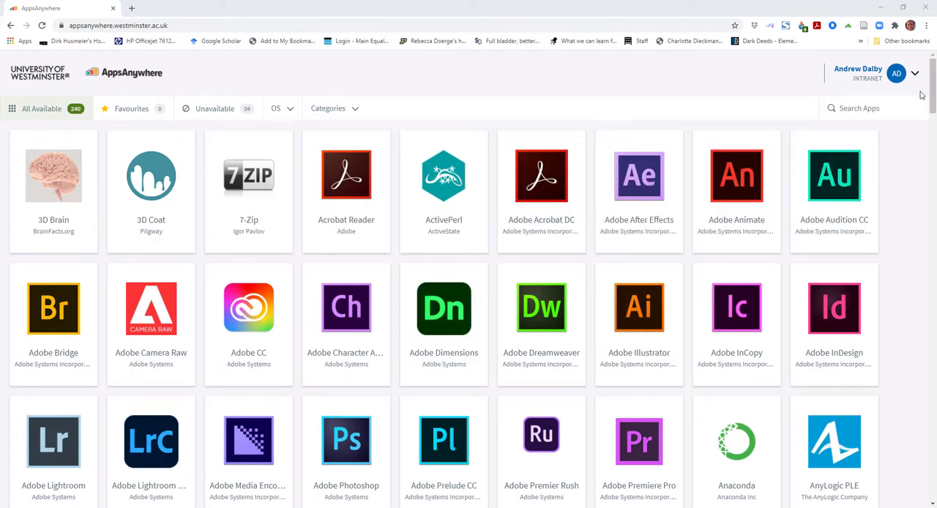
# Step: Scroll the AppsAnywhere catalogue past the E entries into the F and G apps
pyautogui.scroll(-3)
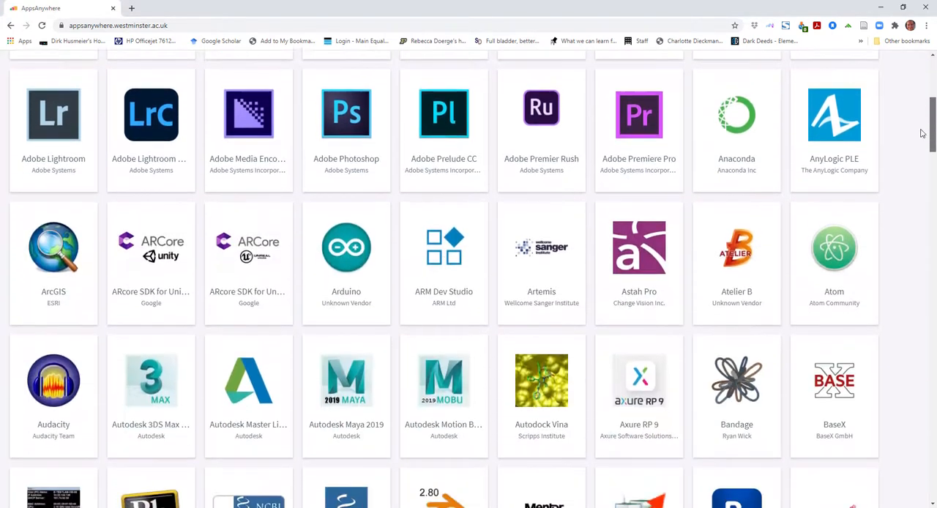
pyautogui.scroll(-3)
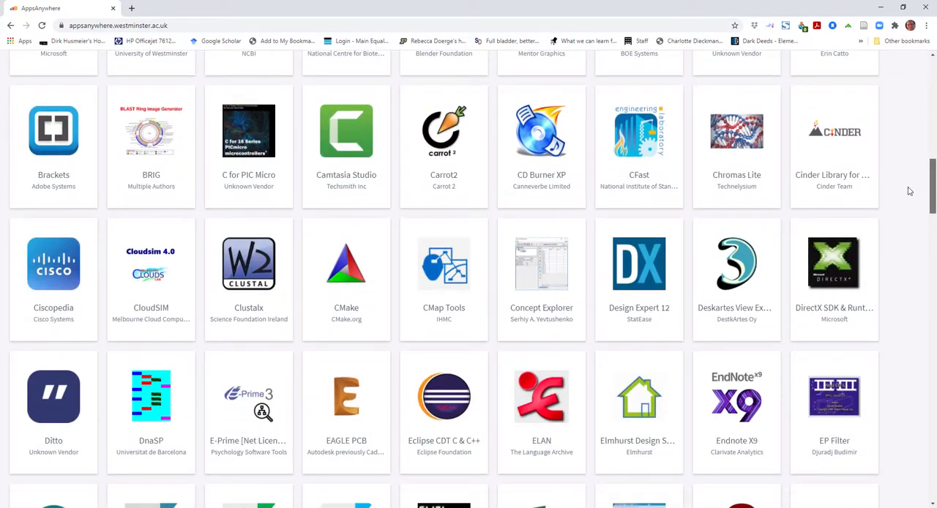
pyautogui.scroll(-3)
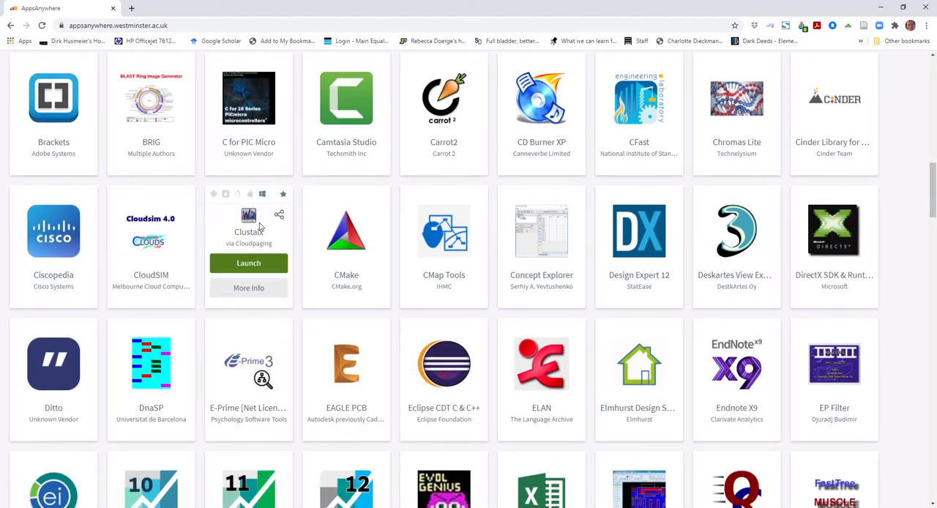
pyautogui.scroll(-3)
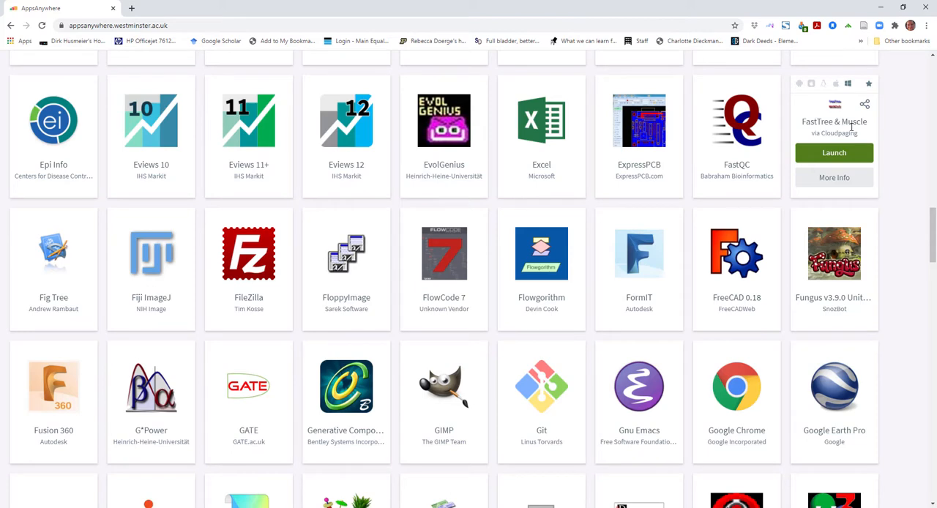
pyautogui.moveTo(249, 255)
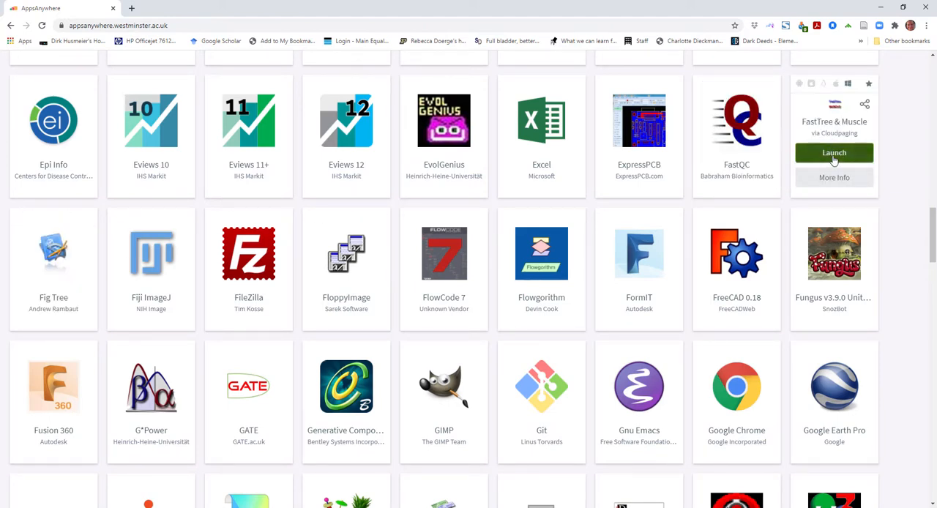
# Step: Launch the FastTree & Muscle tile and allow the AppsAnywhere Launcher to open
pyautogui.click(834, 153)
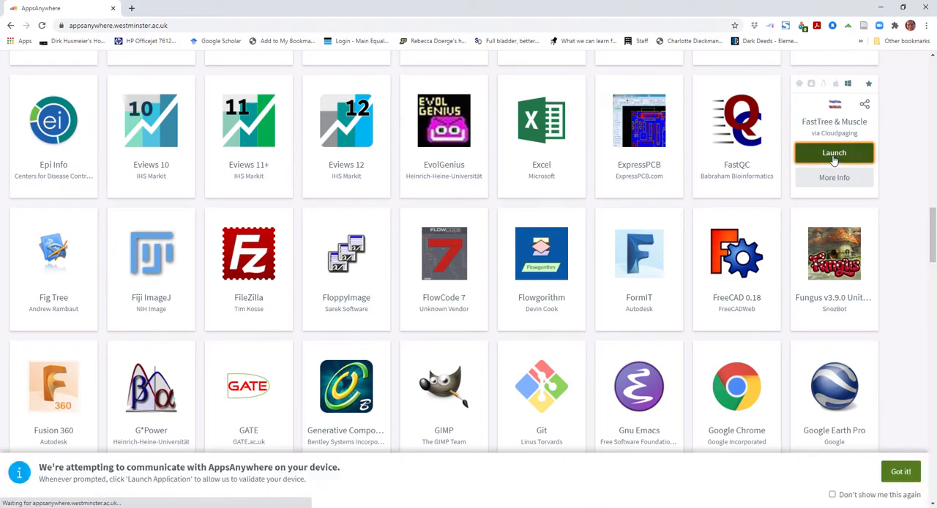
pyautogui.click(834, 152)
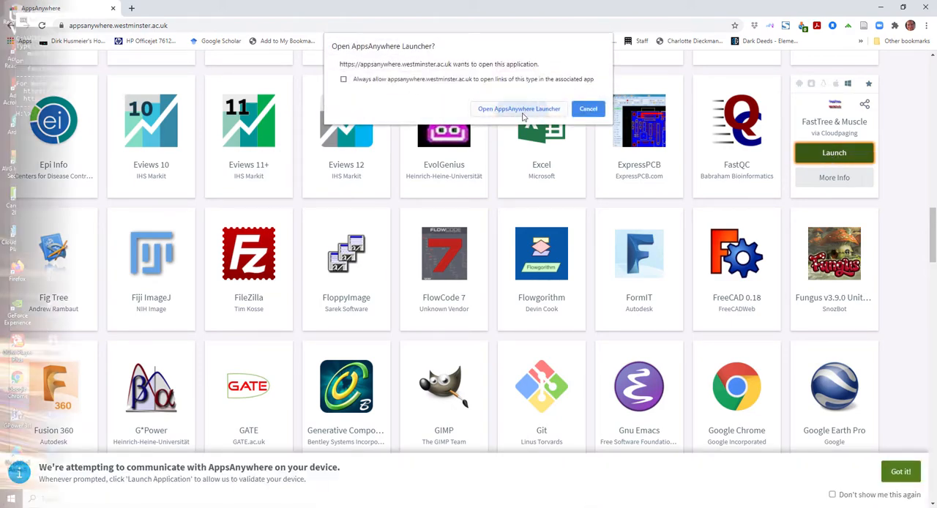
pyautogui.click(519, 109)
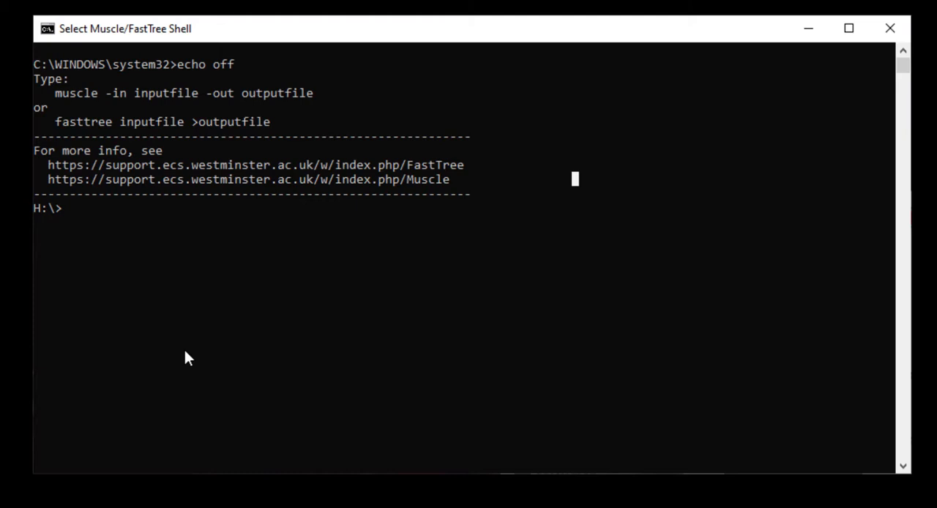
# Step: Switch to drive D: and navigate into Downloads\H5N8, listing contents with dir
pyautogui.write('d')
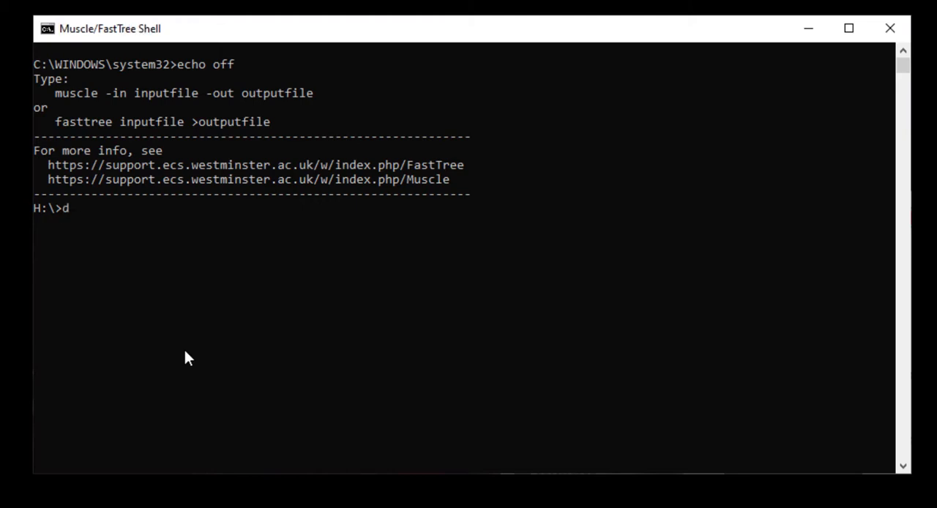
pyautogui.write(':')
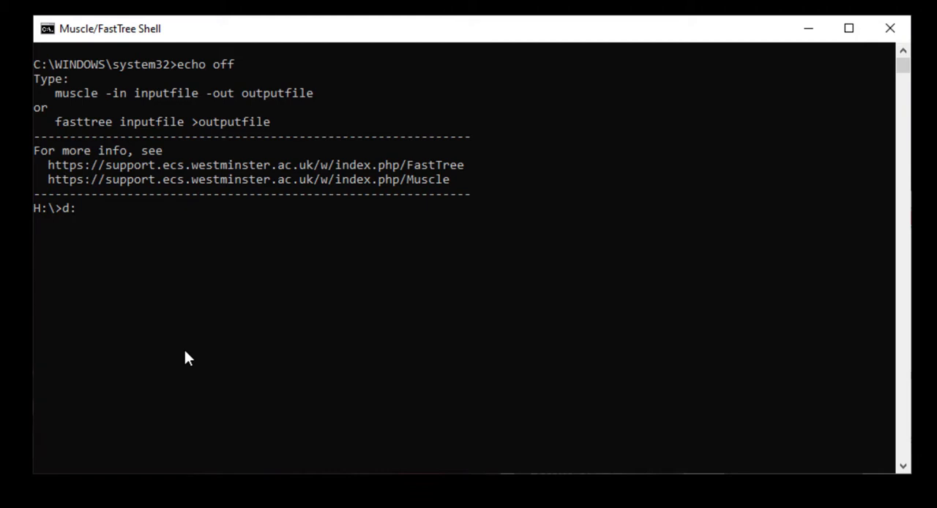
pyautogui.write('d')
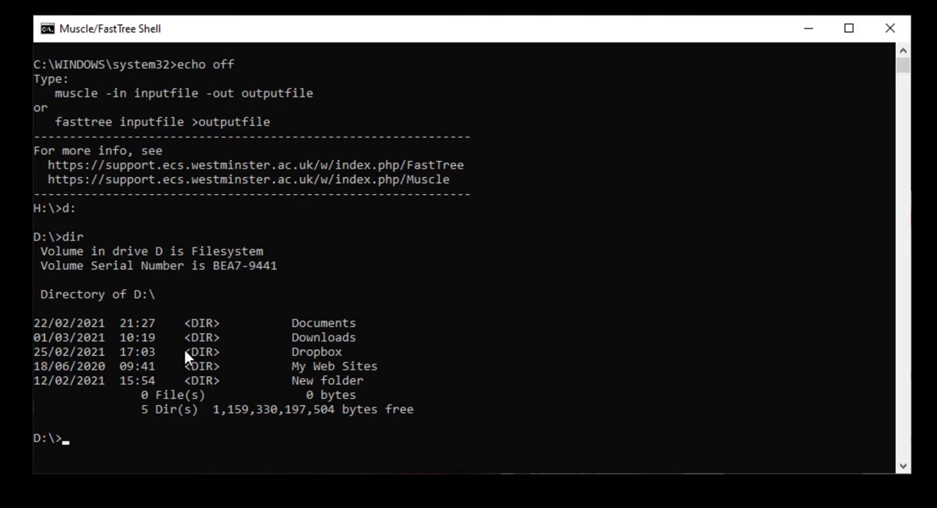
pyautogui.write('cd')
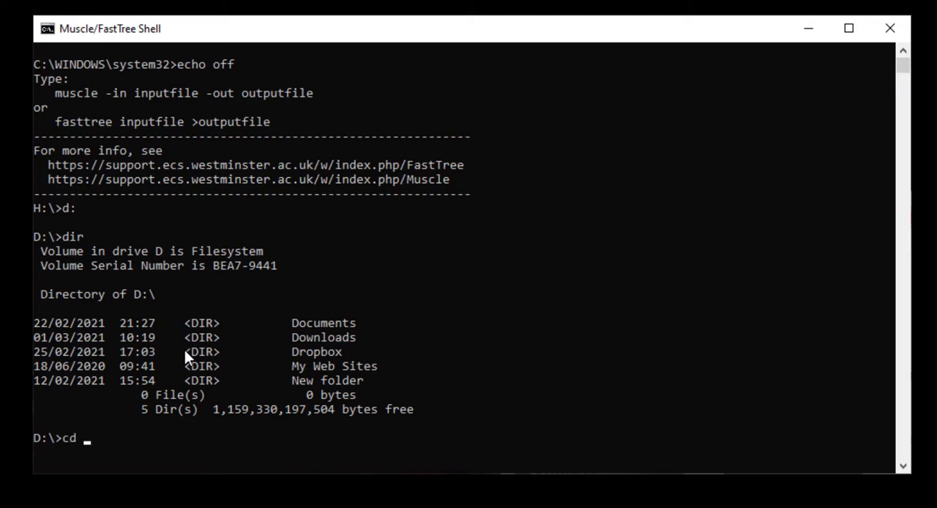
pyautogui.write('Do')
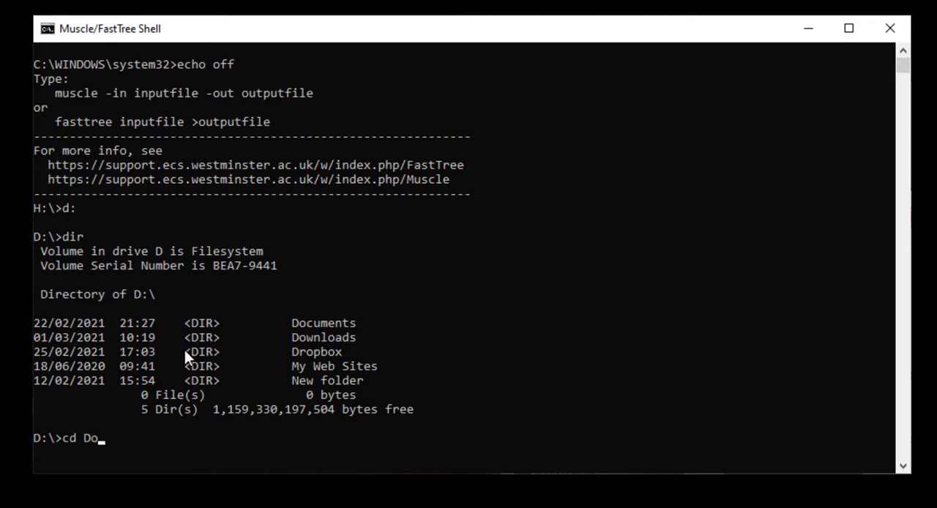
pyautogui.write('wnloads')
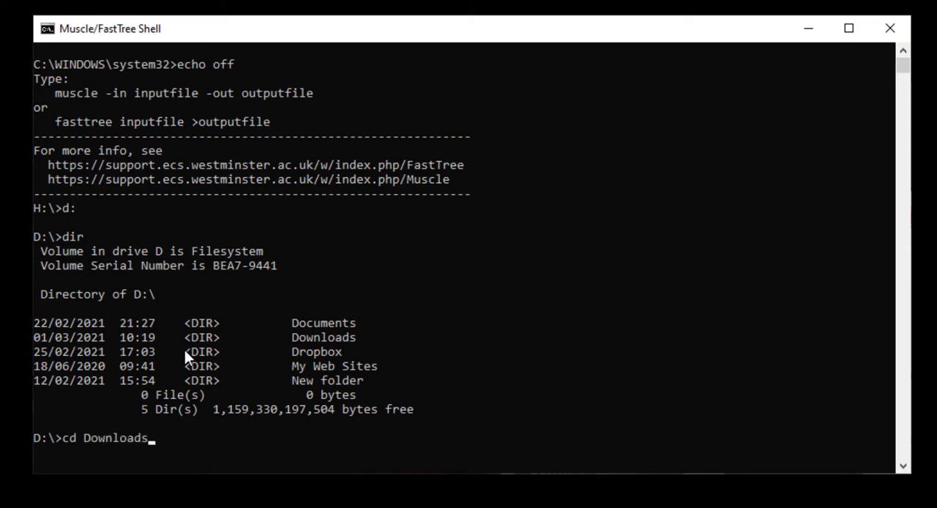
pyautogui.write('dir')
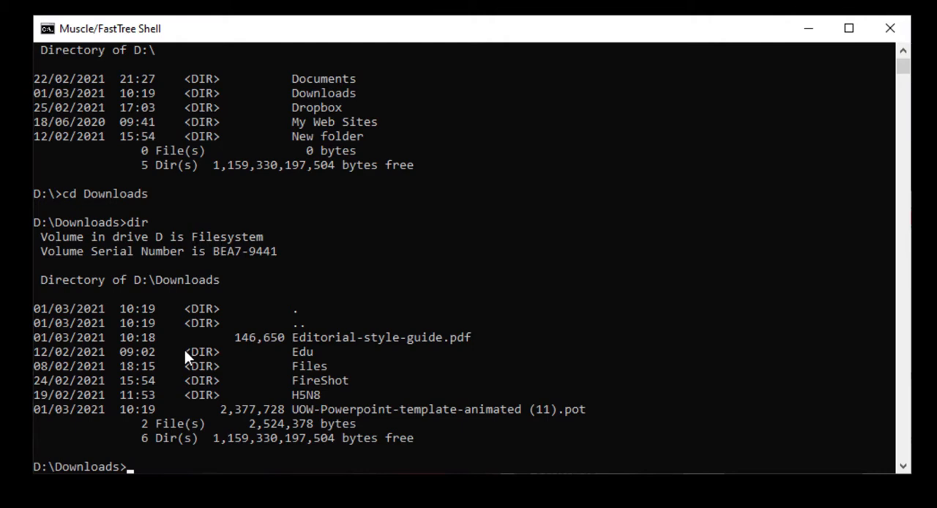
pyautogui.write('cd H')
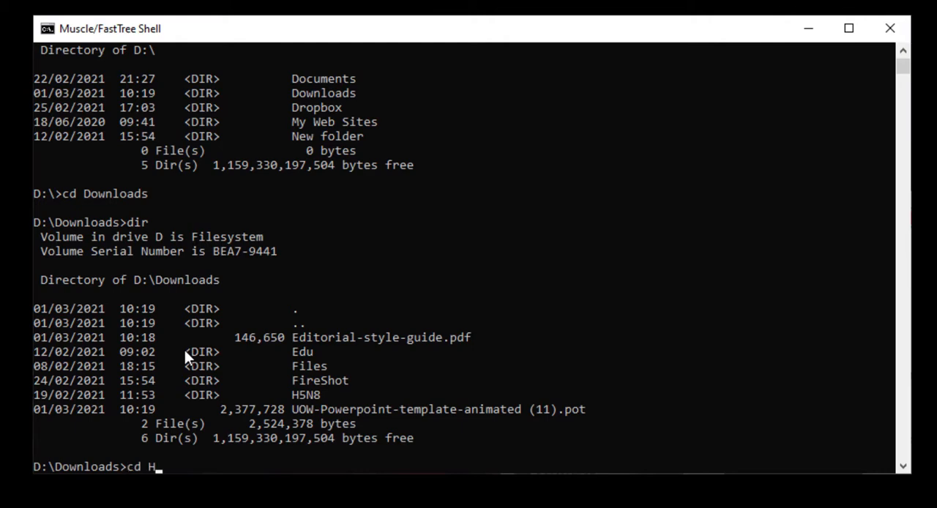
pyautogui.write('5N8')
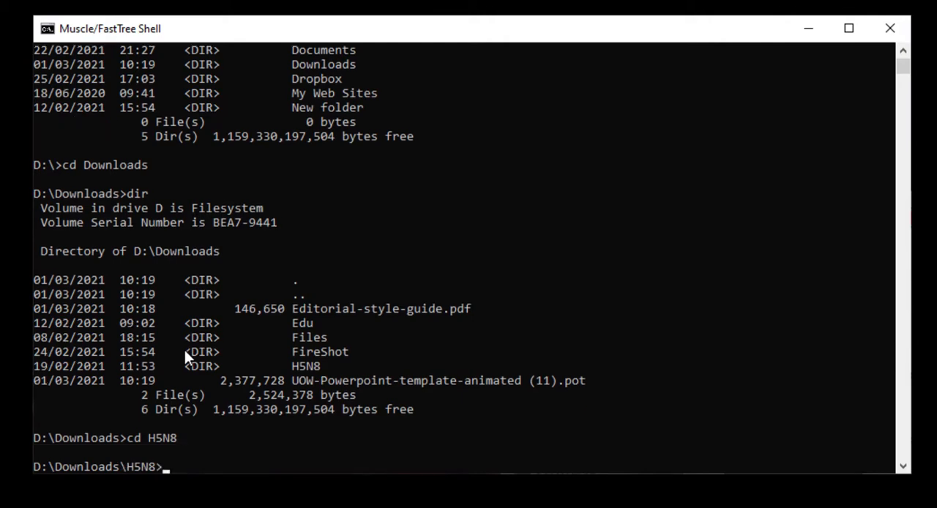
pyautogui.write('dir')
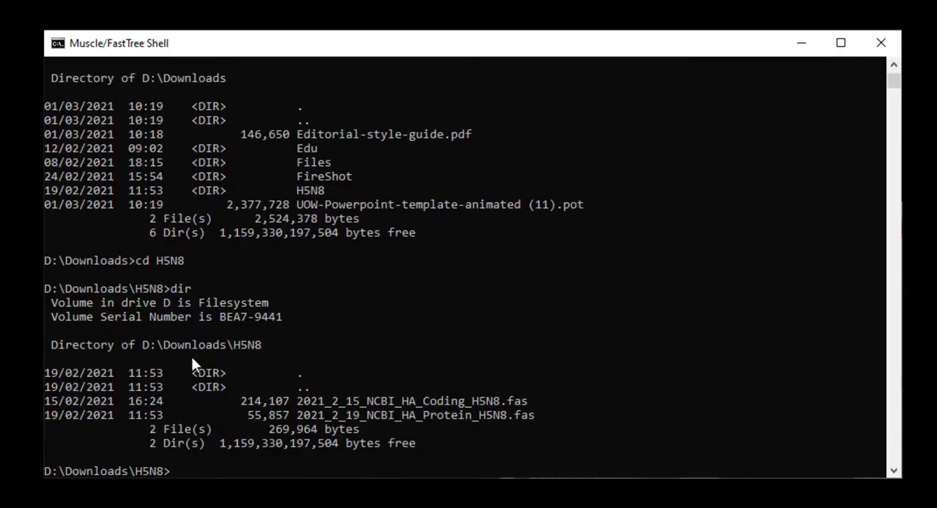
# Step: Start a muscle command with input file 2021_2_15_NCBI_HA_Coding_H5N8.fas
pyautogui.write('musc')
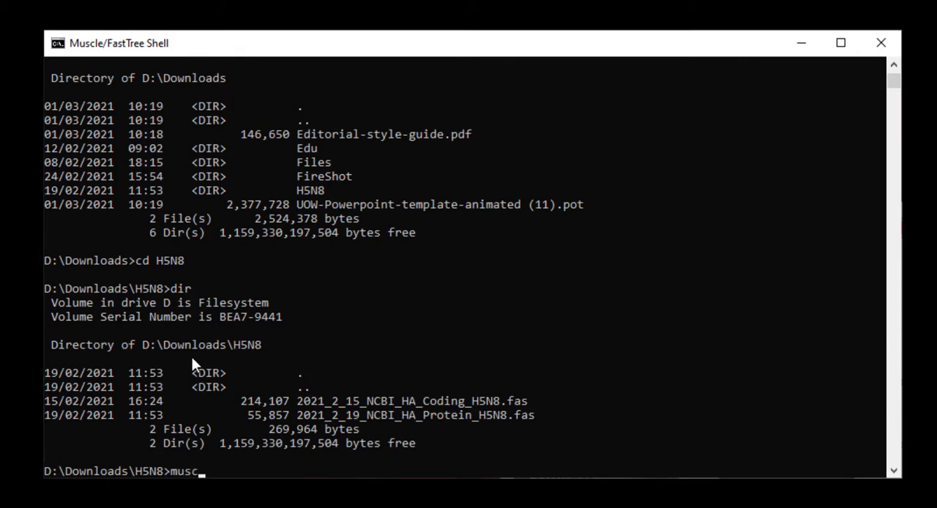
pyautogui.write('le')
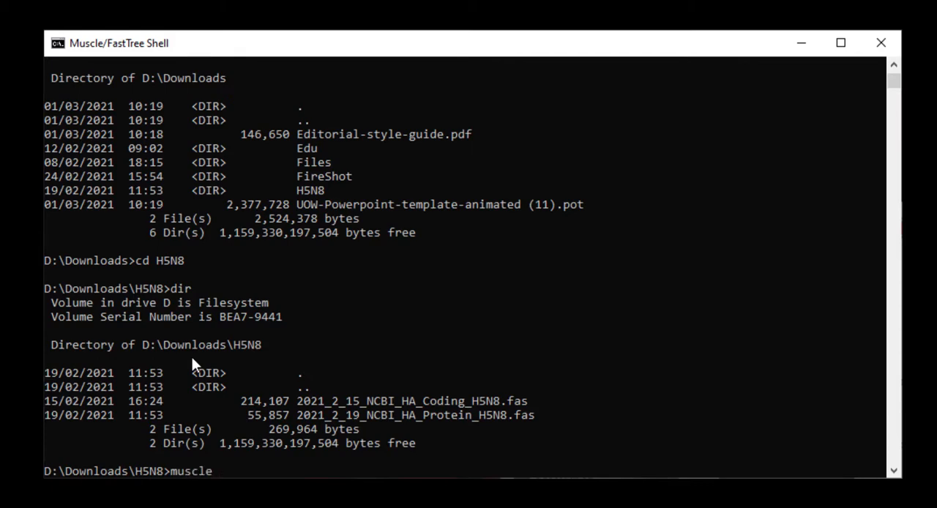
pyautogui.write('-in')
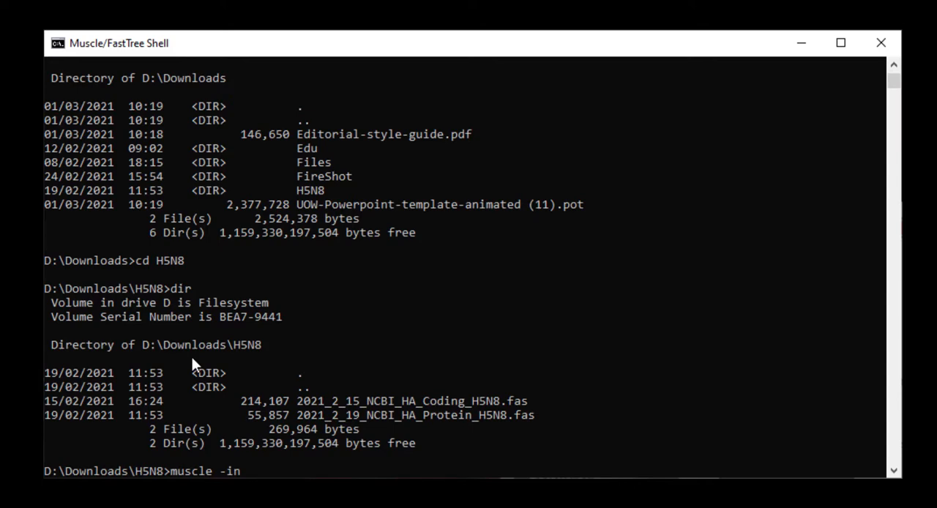
pyautogui.write('2021')
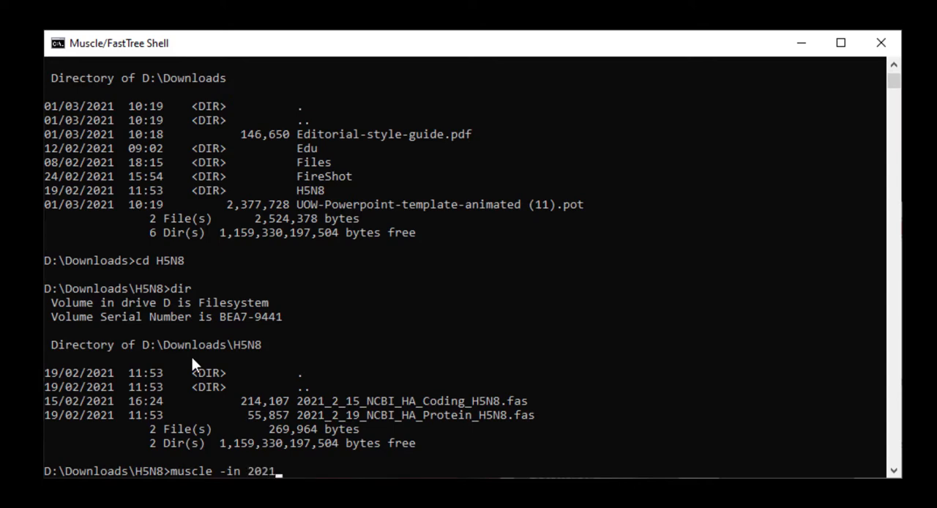
pyautogui.write('2')
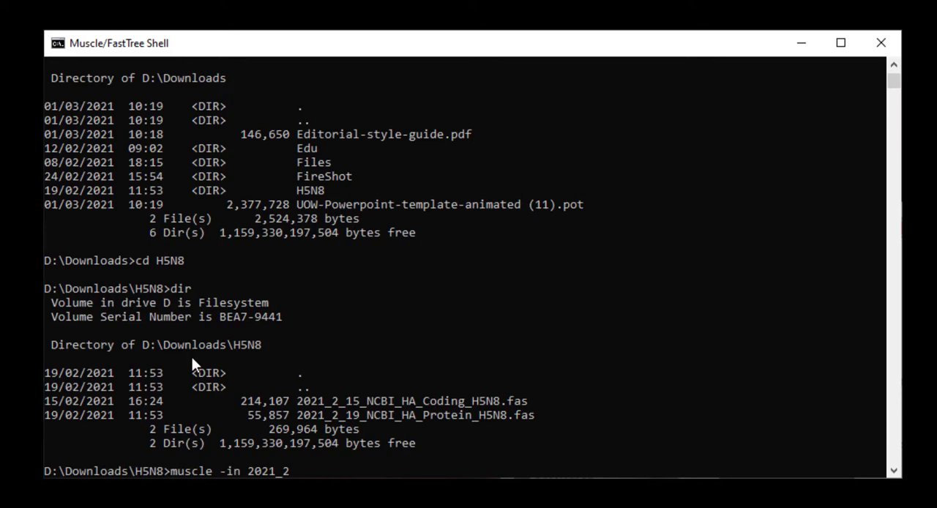
pyautogui.write('_15_NCBI_HA_Coding_H5N8.fas')
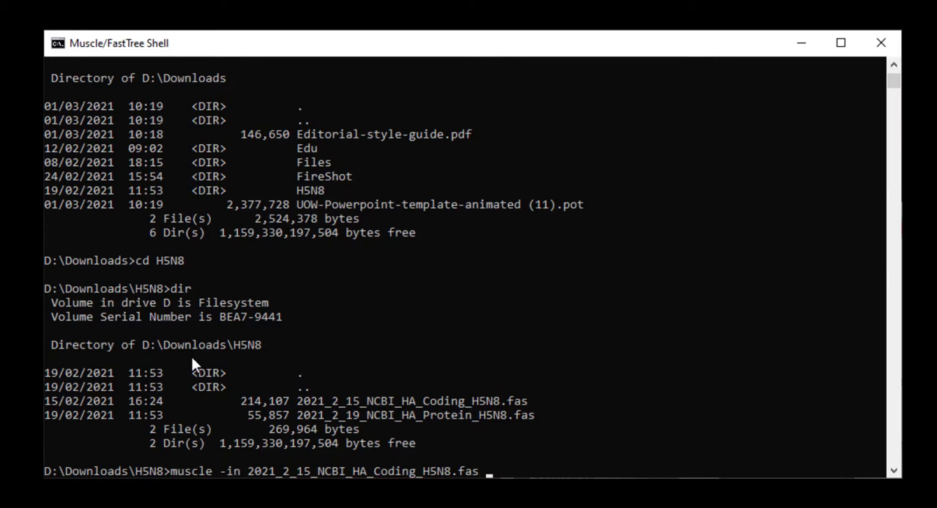
# Step: Set the output to 2021_2_15_NCBI_HA_Coding_H5N8_aligned.fas and run the alignment
pyautogui.write('-')
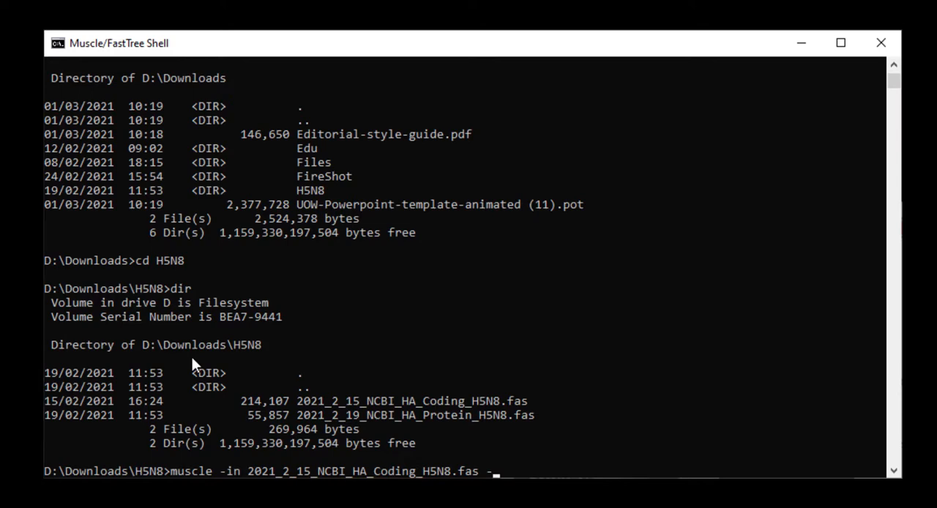
pyautogui.write('out')
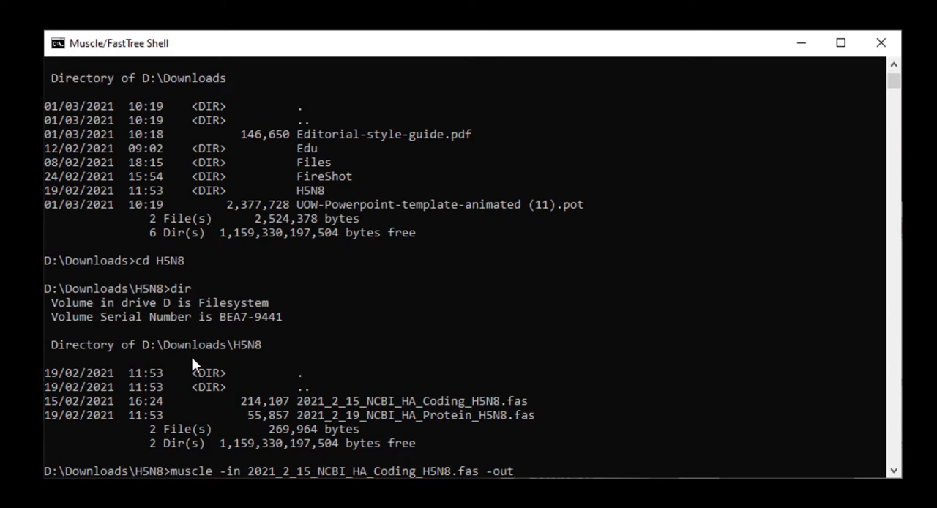
pyautogui.write('2021_2_15_NCBI_HA_Coding_H5N8.fas')
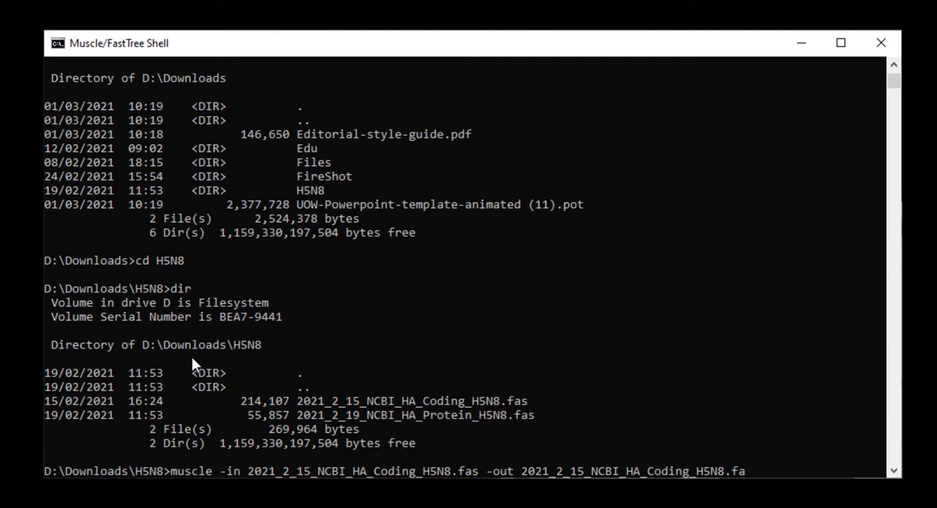
pyautogui.press('Backspace')
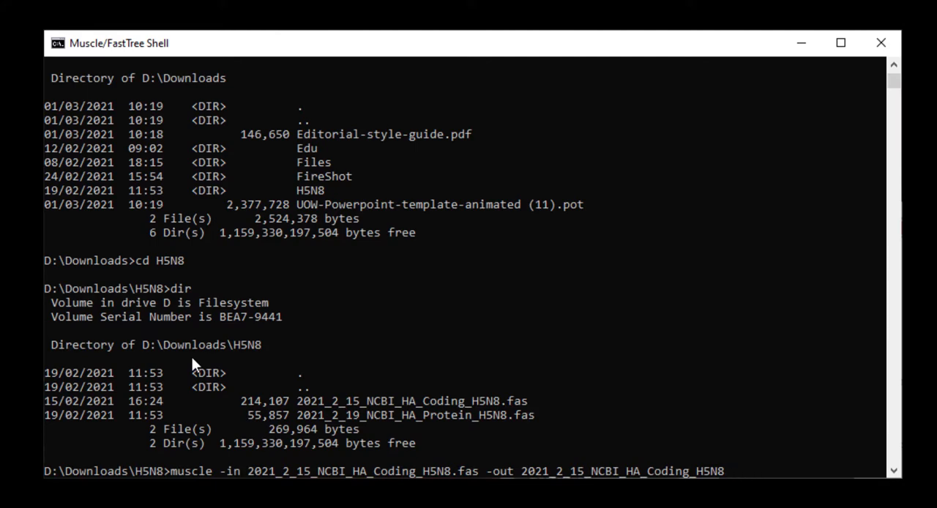
pyautogui.write('_alig')
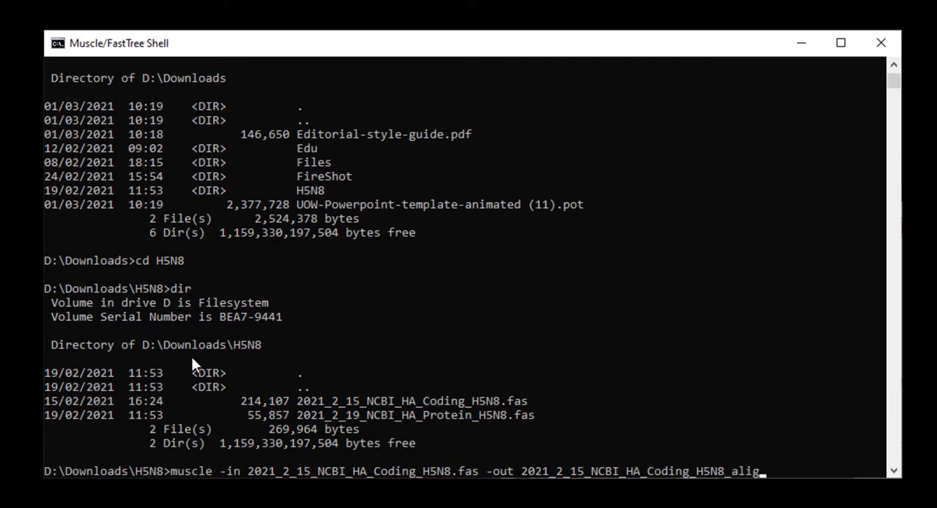
pyautogui.write('ned.fas')
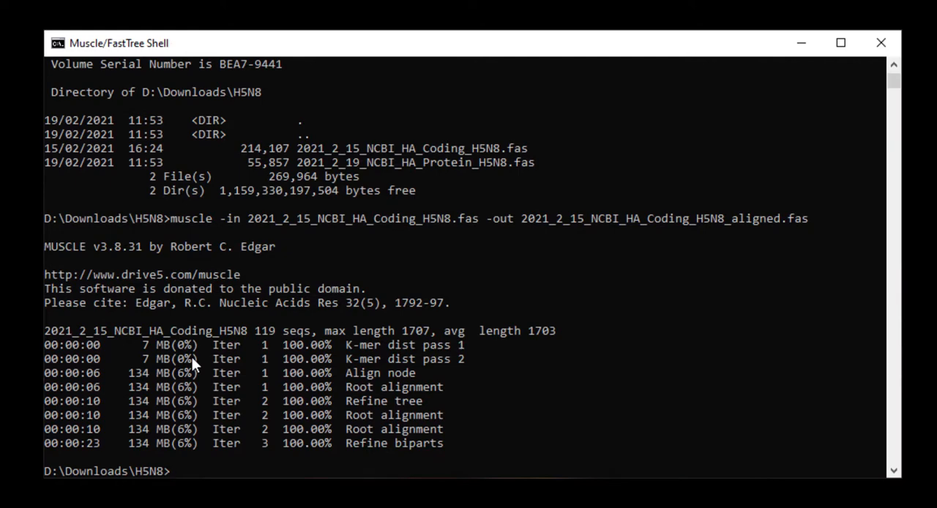
pyautogui.write('muscle -in 2021_2_15_NCBI_HA_Coding_H5N8.fas -out 2021_2_15_NCBI_HA_Coding_H5N8_aligned.fas')
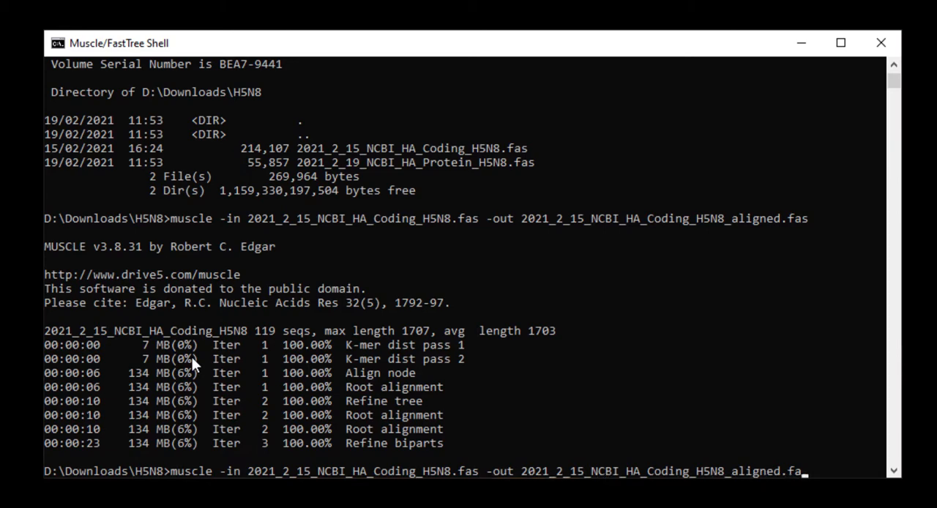
# Step: Align 2021_2_19_NCBI_HA_Protein_H5N8.fas with MUSCLE into an _aligned file, then list the folder
pyautogui.press('backspace')
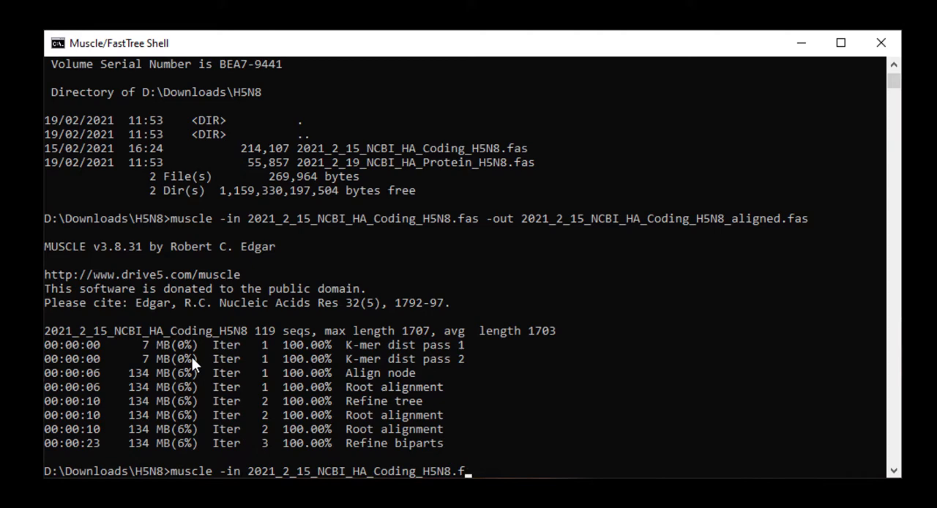
pyautogui.write('2021_2_19')
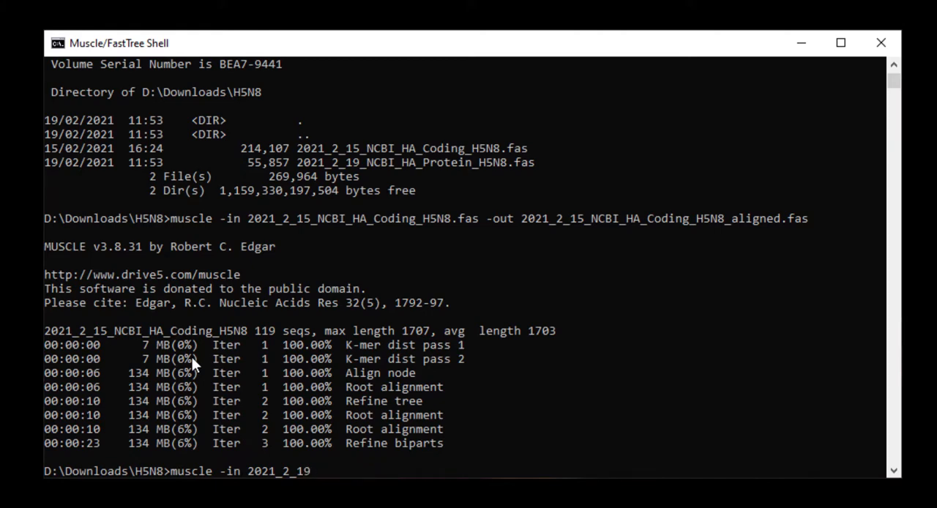
pyautogui.write('_NCBI_HA_Protein_H5N8.fas')
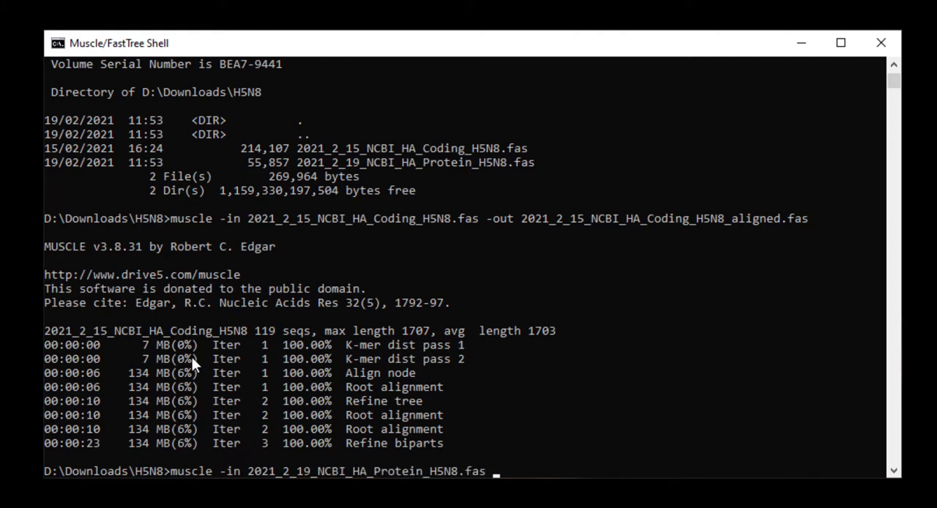
pyautogui.write('-ou')
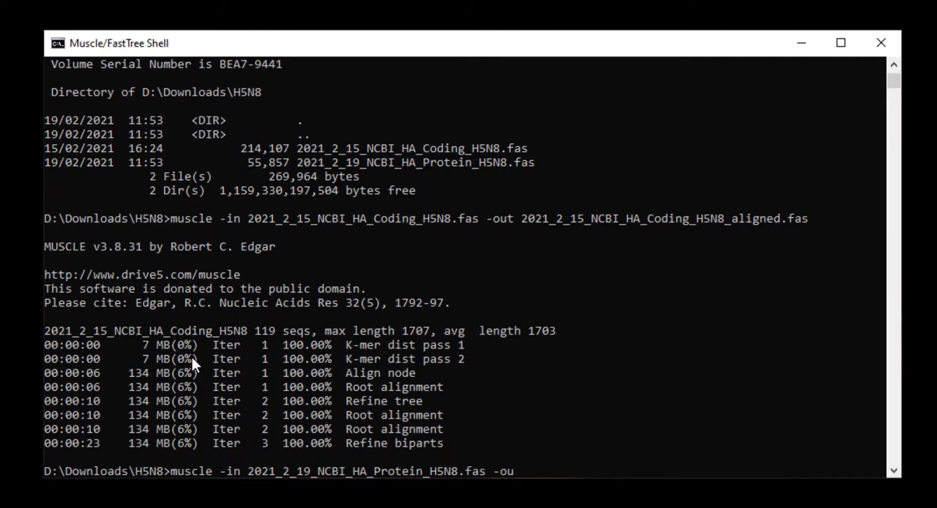
pyautogui.write('t')
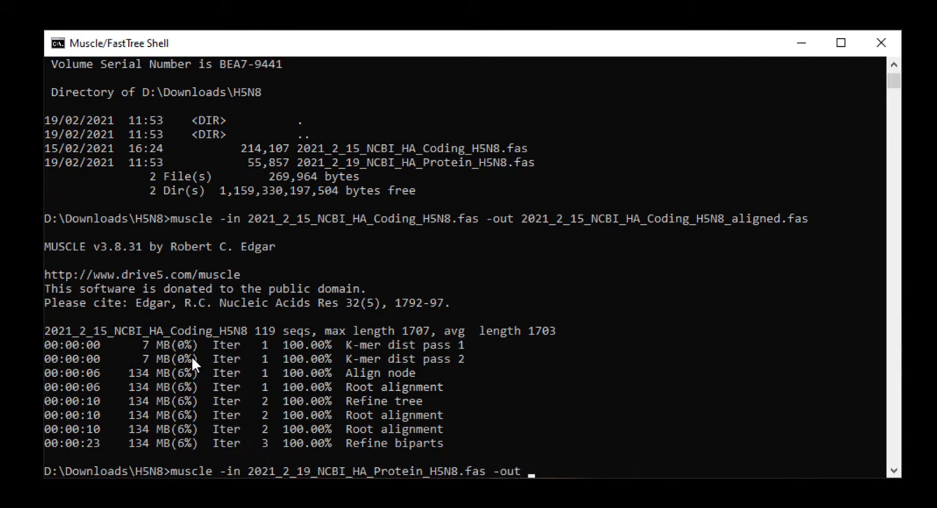
pyautogui.write('2021_2_15_NCBI_HA_Coding_H5N8.fas')
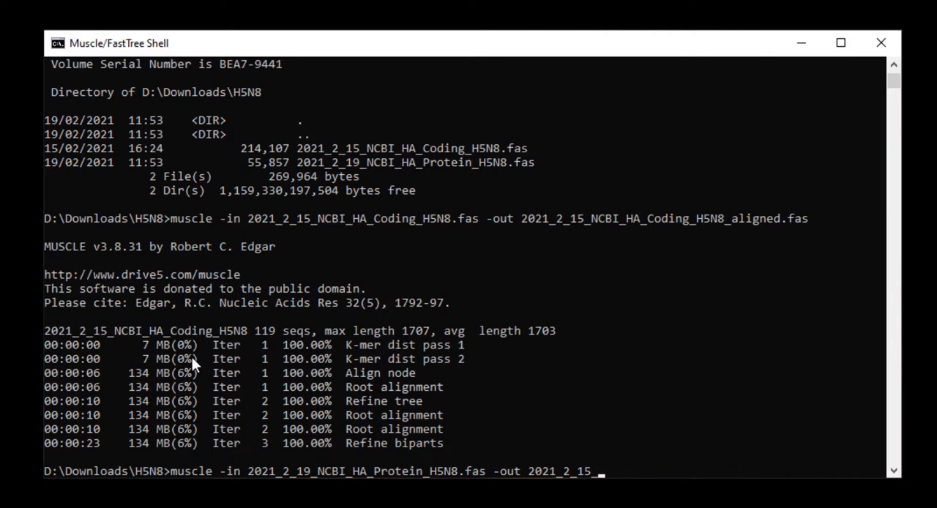
pyautogui.write('NCBI_HA_Protein_H5N8.fas')
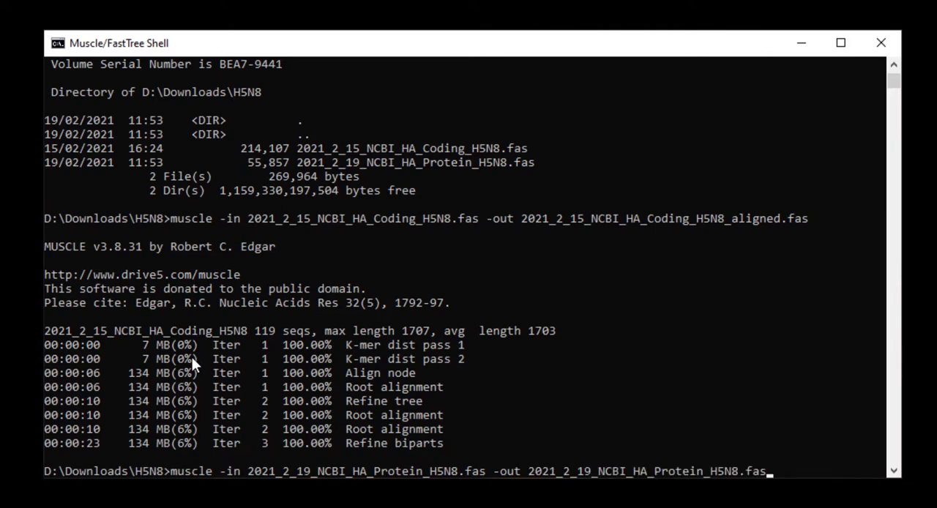
pyautogui.press('BackSpace')
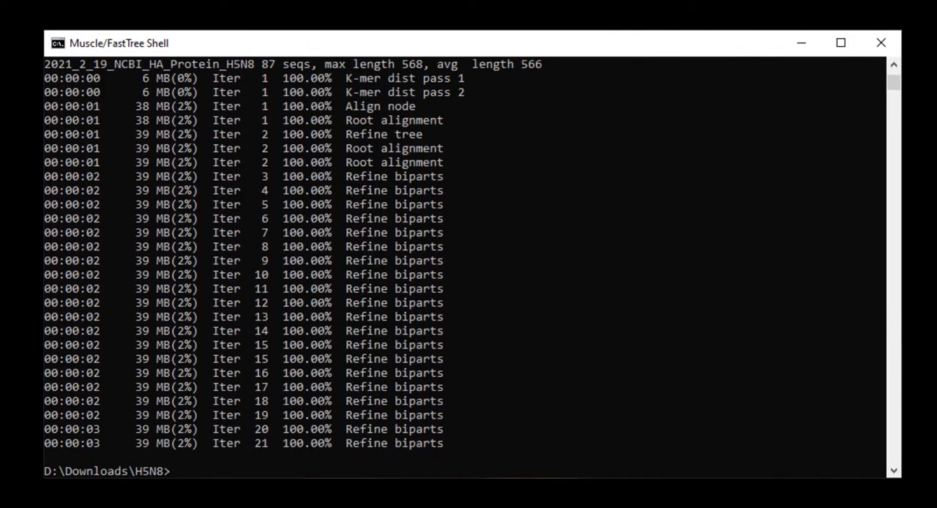
pyautogui.write('dir')
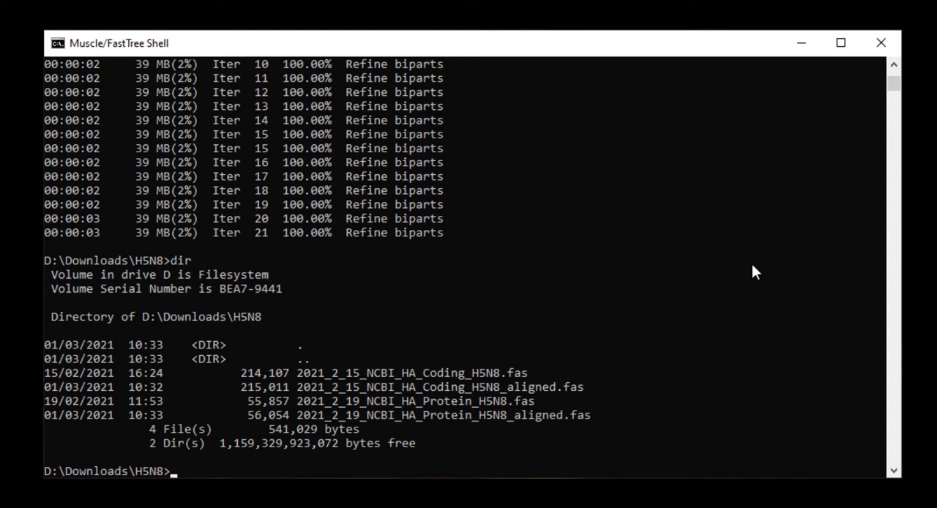
# Step: Run fasttree without arguments and scroll through its usage options
pyautogui.write('fast')
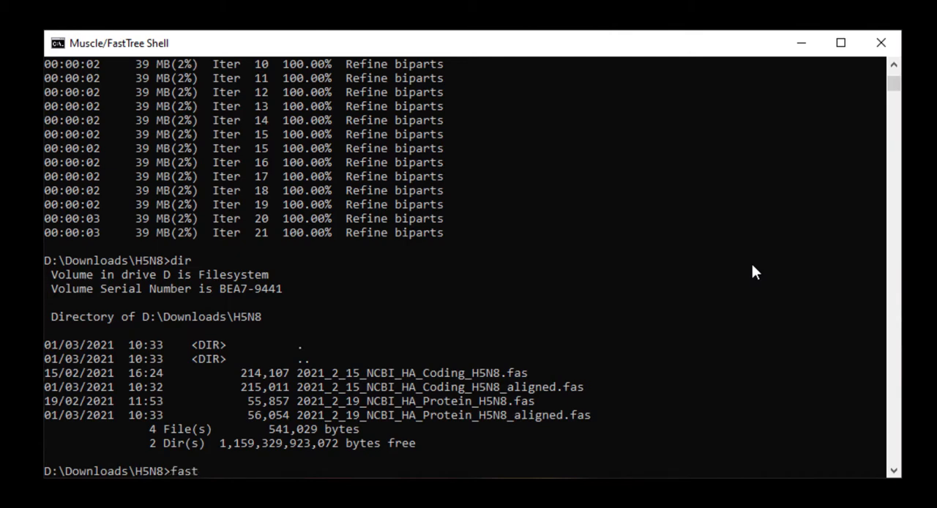
pyautogui.write('tree')
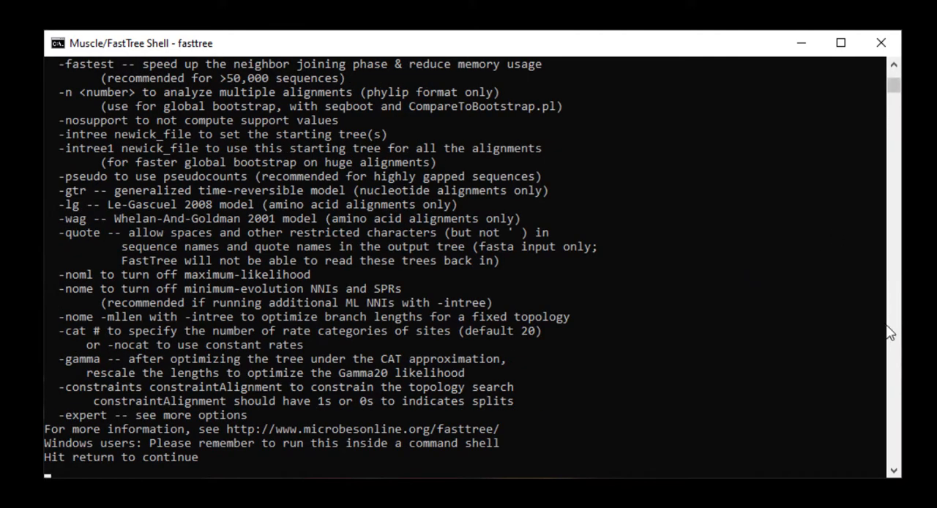
pyautogui.moveTo(726, 300)
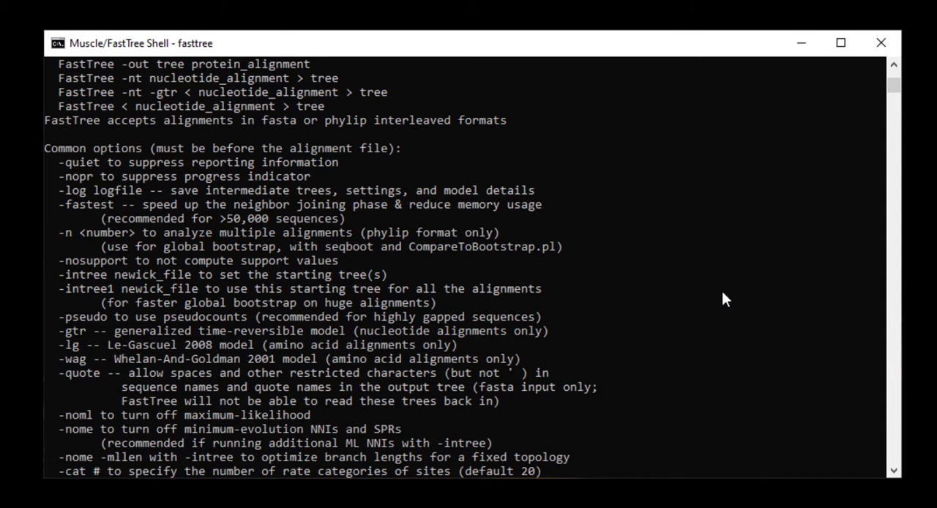
pyautogui.scroll(-3)
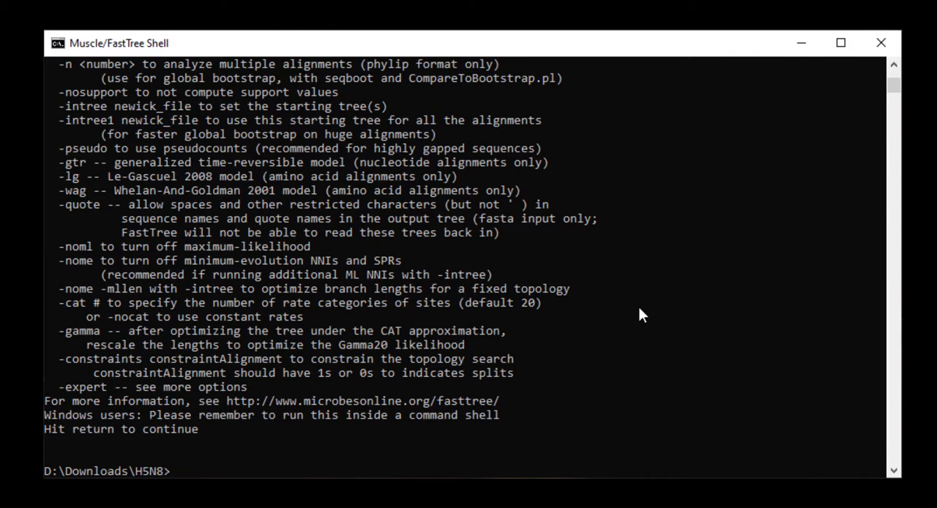
# Step: Type a fasttree command using the aligned protein alignment as input
pyautogui.write('fast')
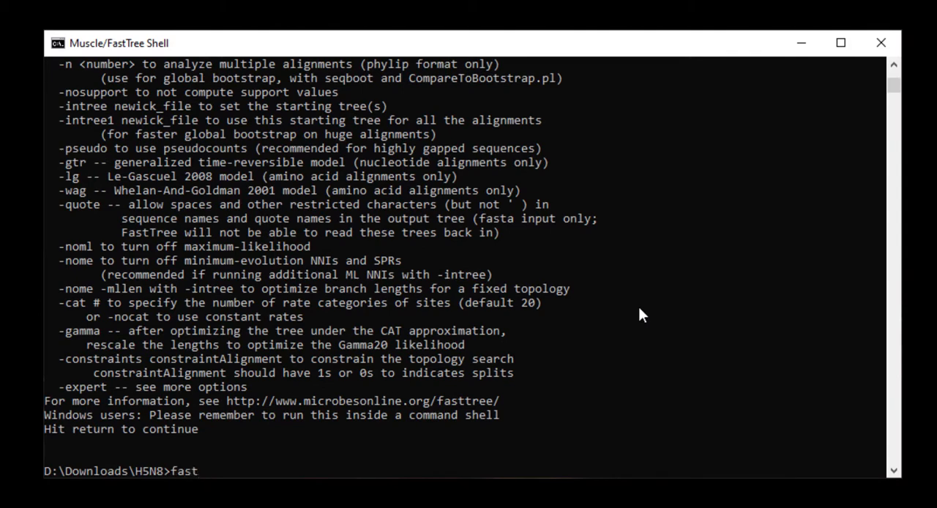
pyautogui.write('tr')
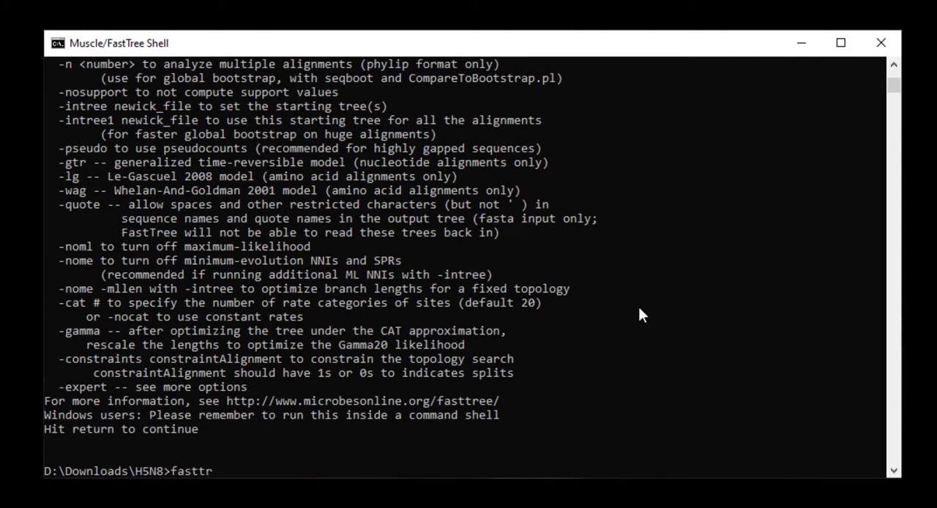
pyautogui.write('ee')
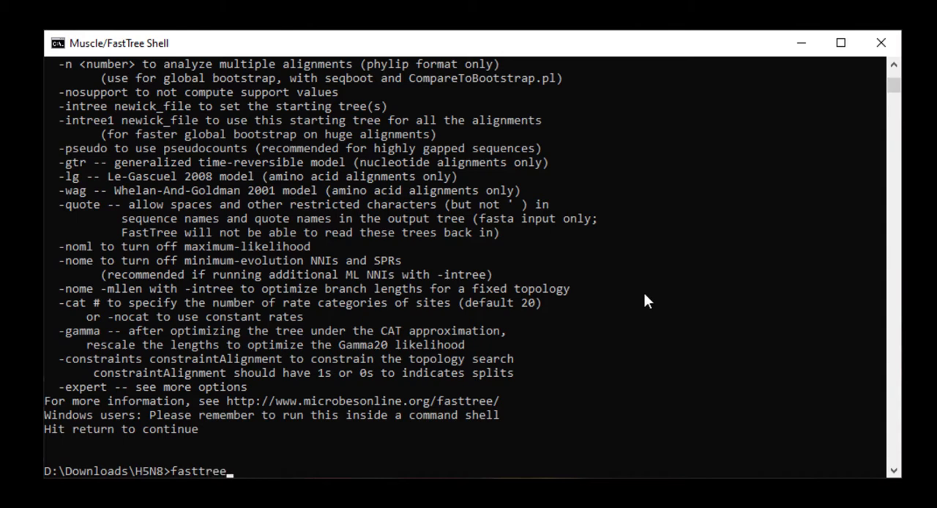
pyautogui.write('2021_2_15_NCBI_HA_Coding_H5N8.fas')
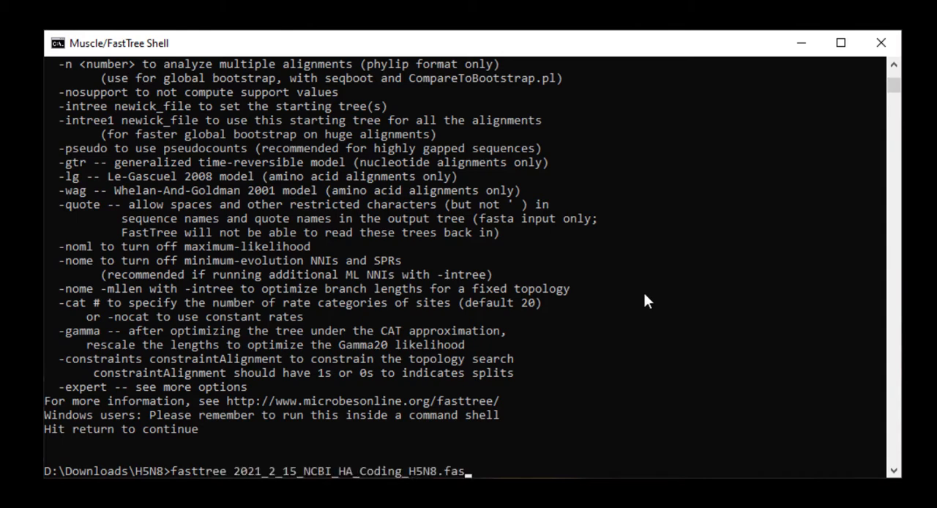
pyautogui.press('Backspace')
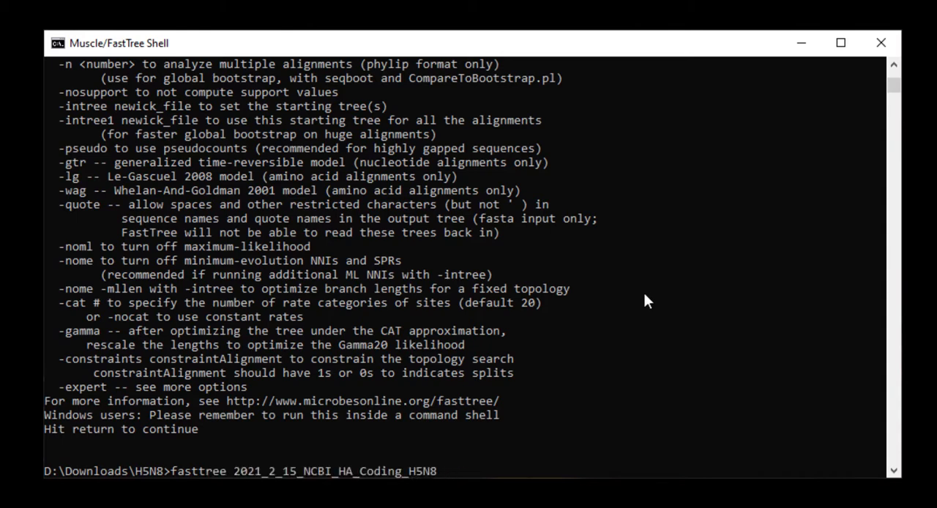
pyautogui.write('_a')
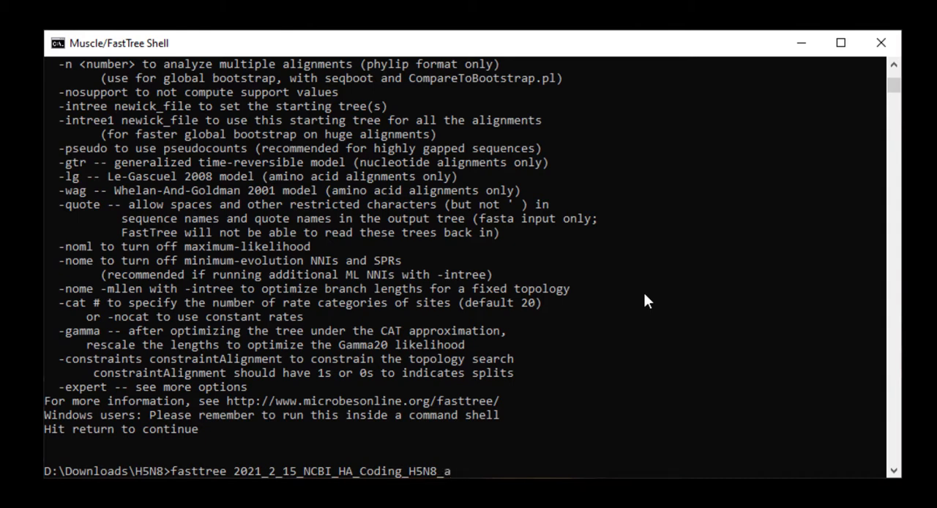
pyautogui.press('Backspace')
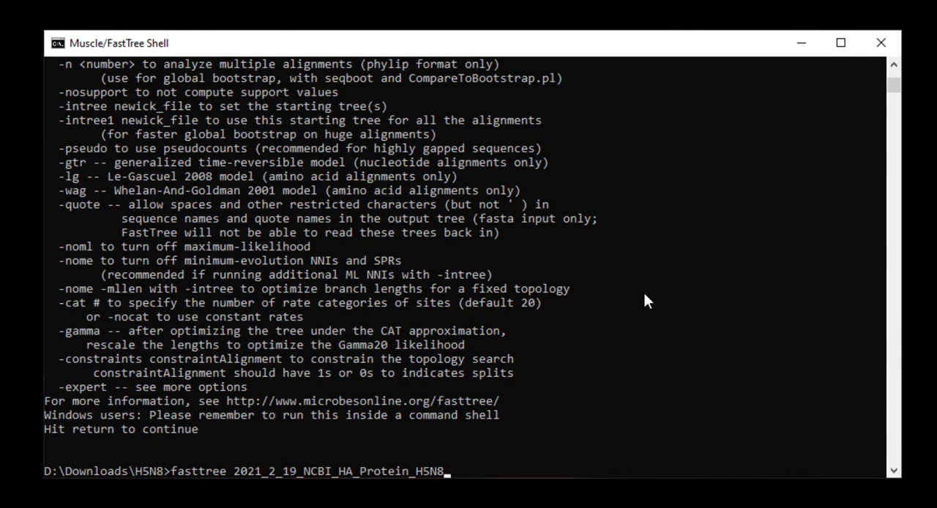
pyautogui.write('_aligned.fas >')
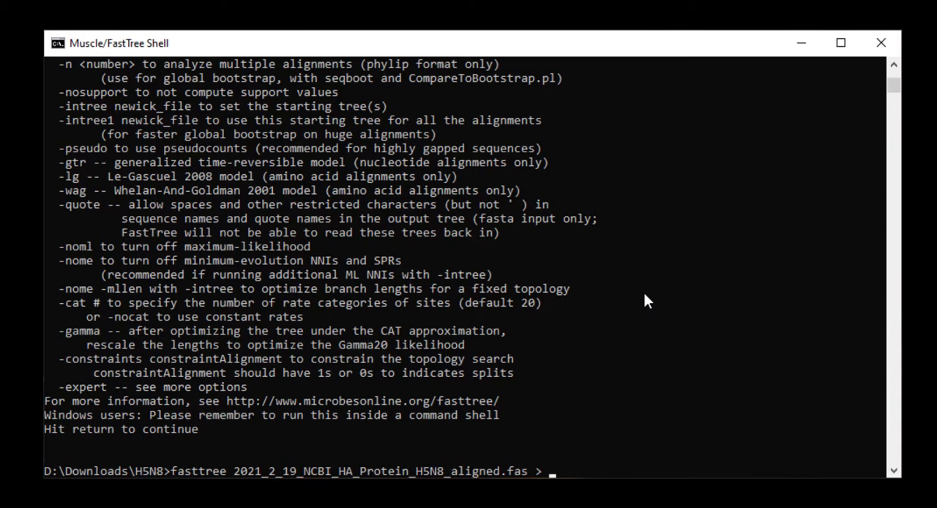
# Step: Redirect output to 2021_2_15_NCBI_HA_Coding_H5N8_aligned.tree and run the default build
pyautogui.write('2021_2_15_NCBI_HA_Coding_H5N8')
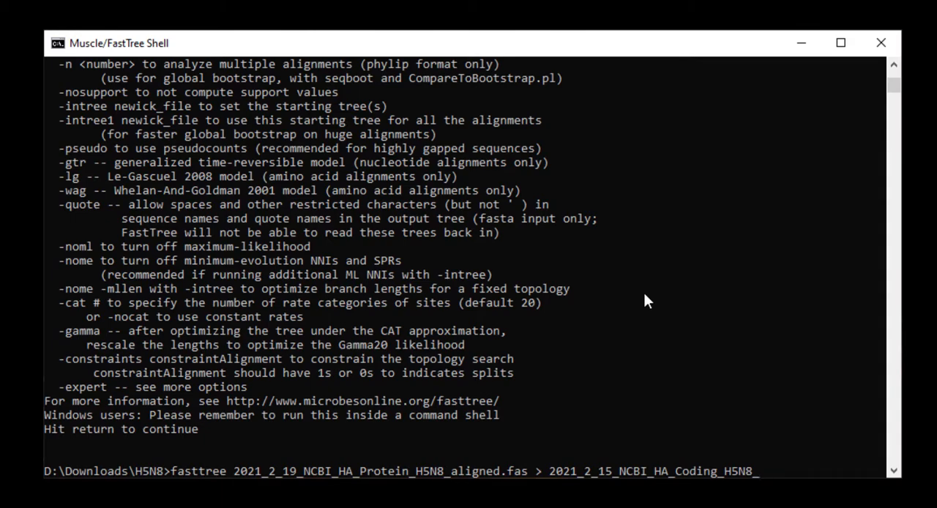
pyautogui.write('aligned,')
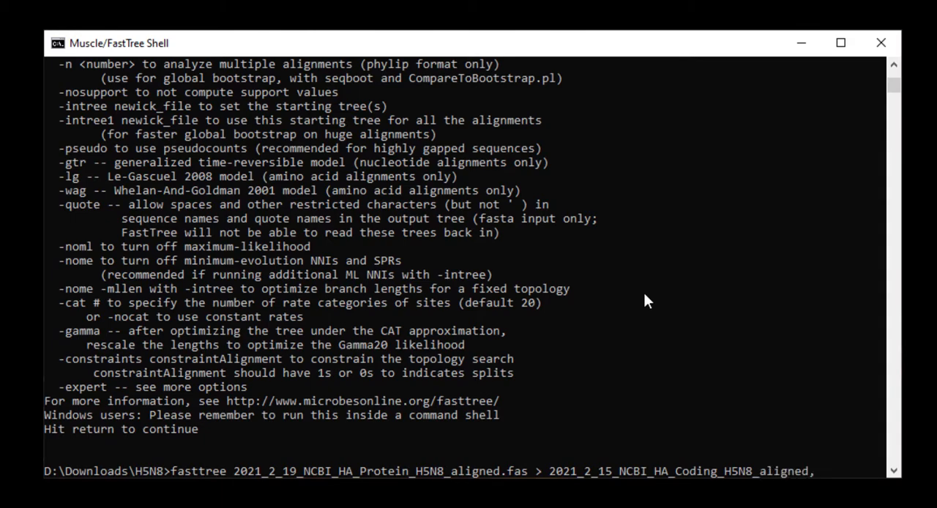
pyautogui.write('t')
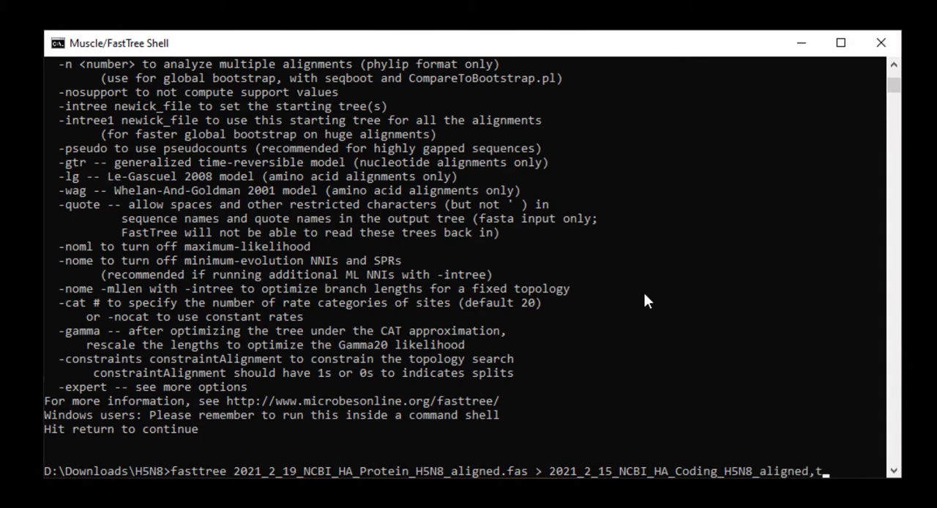
pyautogui.press('Backspace')
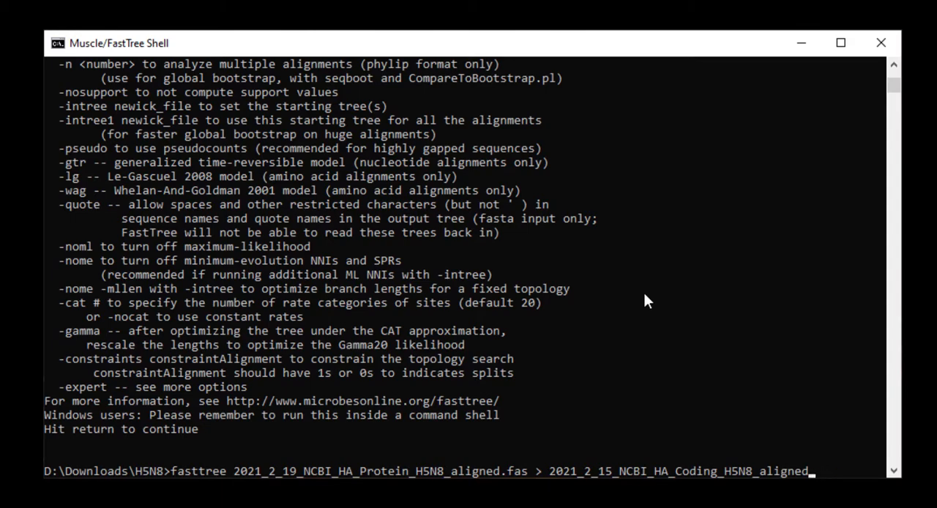
pyautogui.write('.tree')
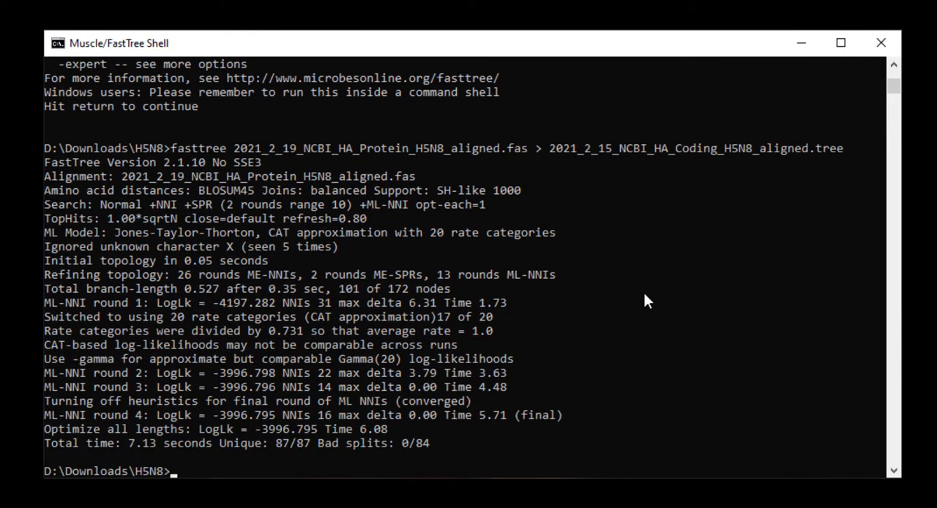
# Step: Rerun fasttree with -lg -quote, writing 2021_2_15_NCBI_HA_Coding_H5N8_aligned_lg.tree
pyautogui.write('fasttree 2021_2_19_NCBI_HA_Protein_H5N8_aligned.fas > 2021_2_15_NCBI_HA_Coding_H5N8_aligned.tree')
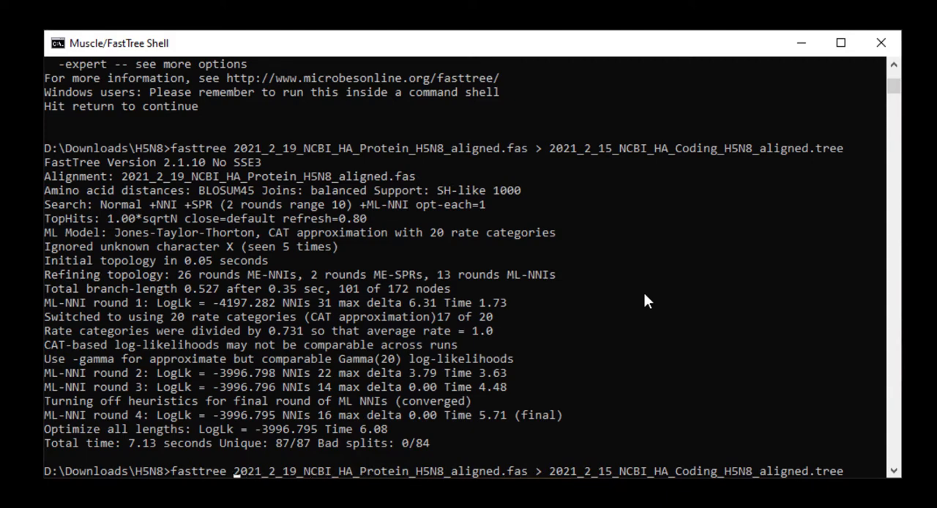
pyautogui.write('-lg -qu')
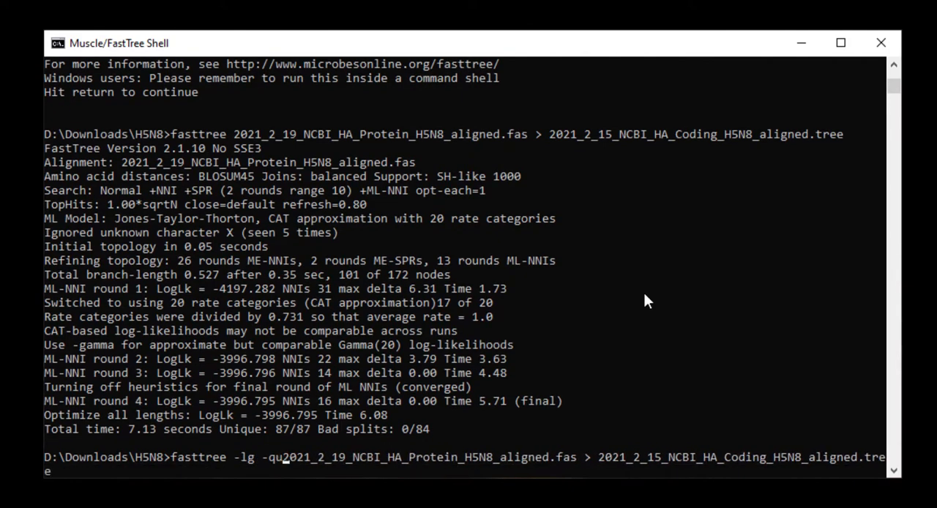
pyautogui.write('ote')
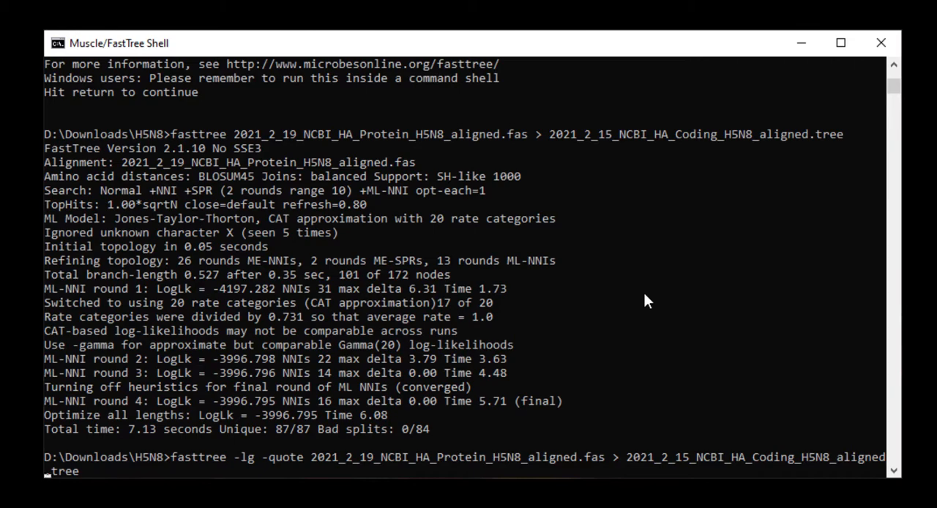
pyautogui.write('l')
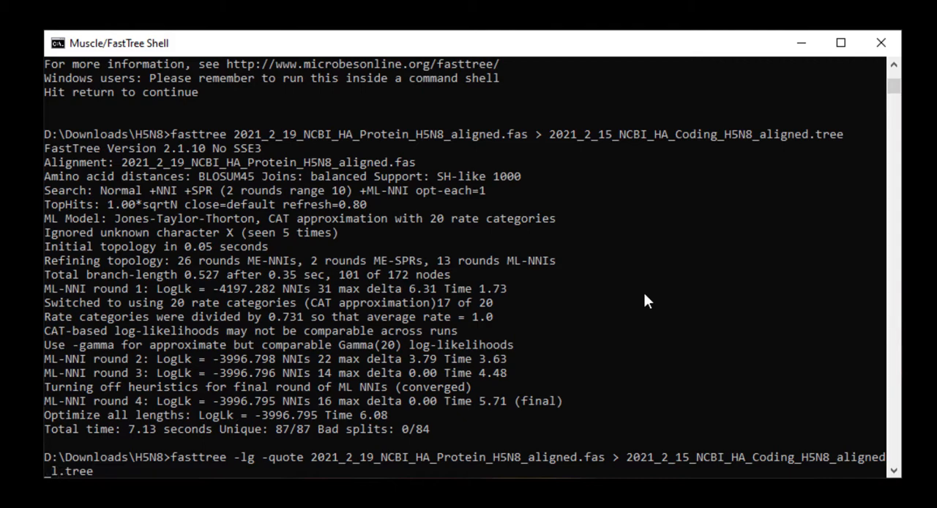
pyautogui.write('lg_tree')
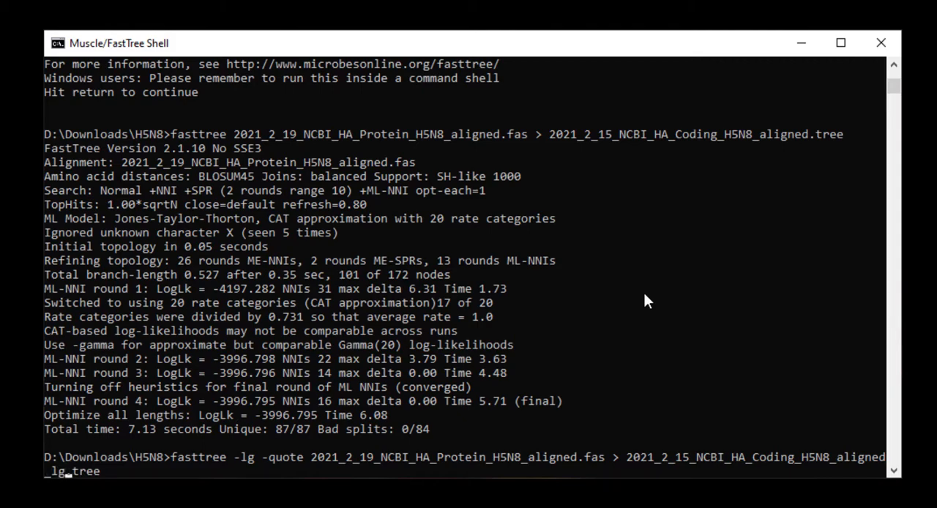
pyautogui.press('Return')
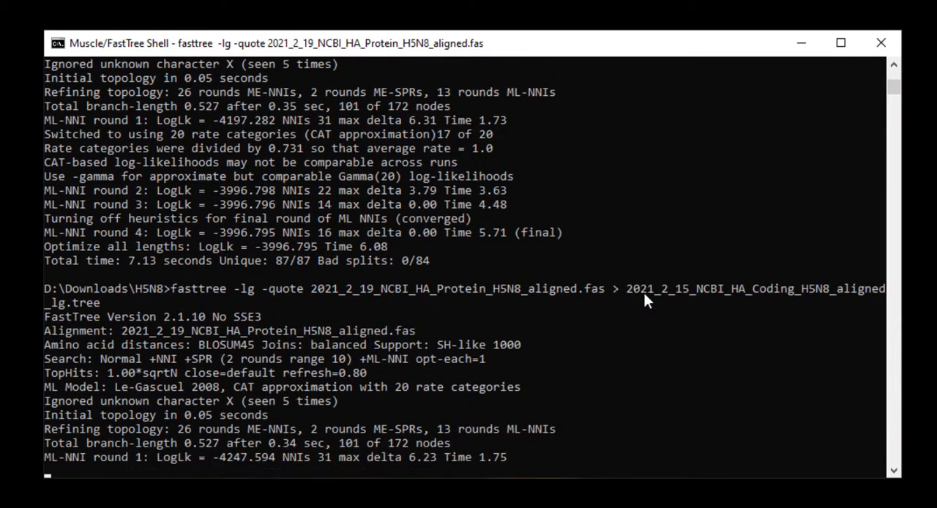
# Step: Scroll through the shell output as the LG and WAG FastTree runs complete
pyautogui.scroll(-3)
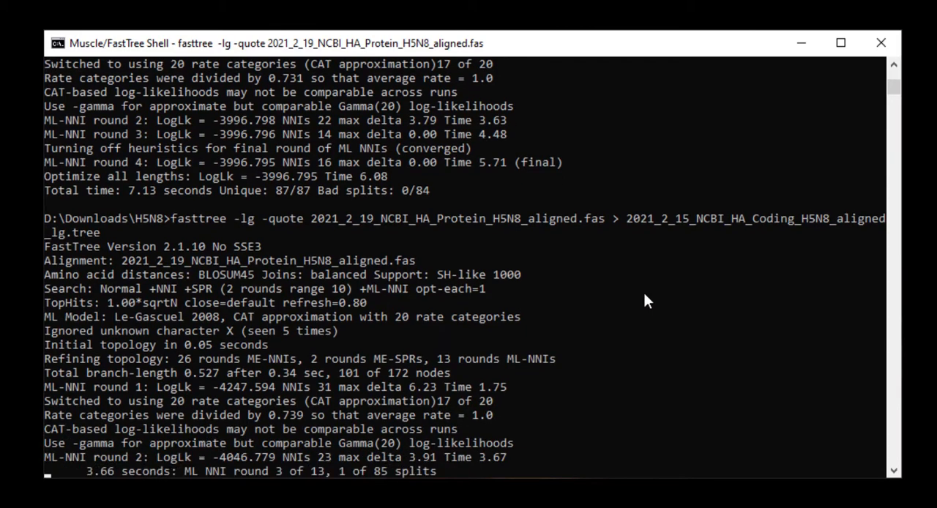
pyautogui.scroll(-3)
pyautogui.write('fasttree -wag -quote 2021_2_19_NCBI_HA_Protein_H5N8_aligned.fas > 2021_2_15_NCBI_HA_Coding_H5N8_aligned_wag.tree')
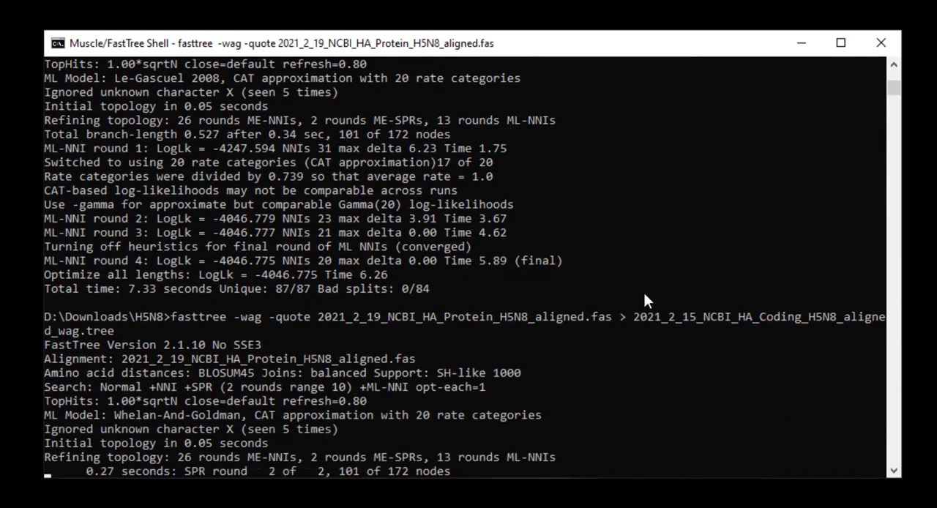
pyautogui.scroll(-3)
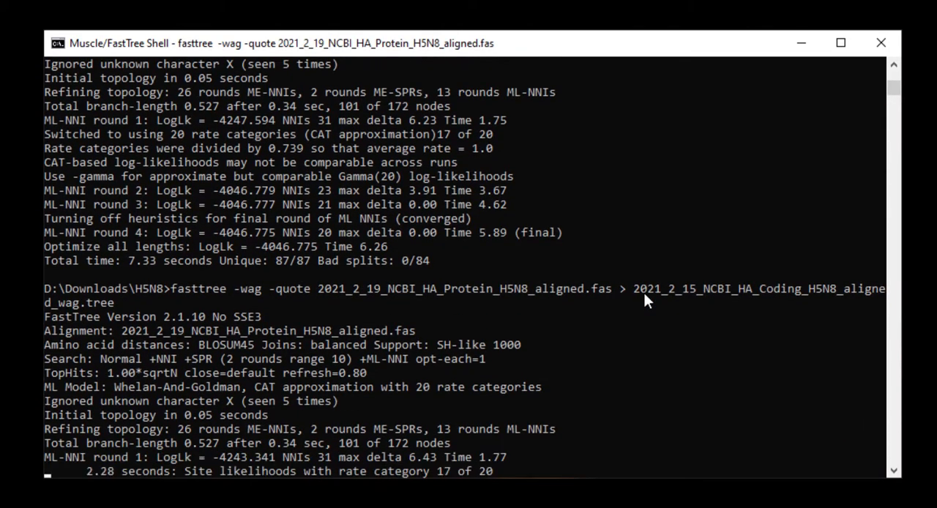
pyautogui.scroll(-3)
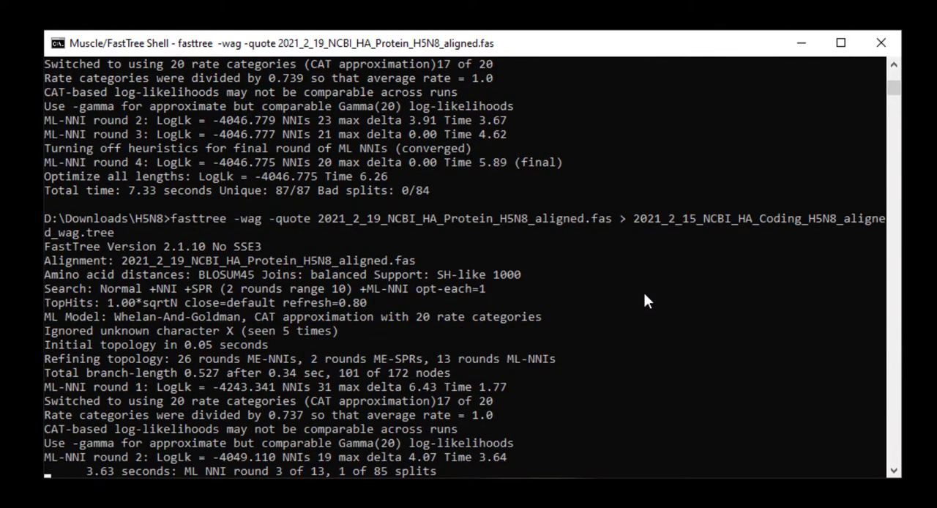
pyautogui.scroll(-3)
pyautogui.write('fasttree -')
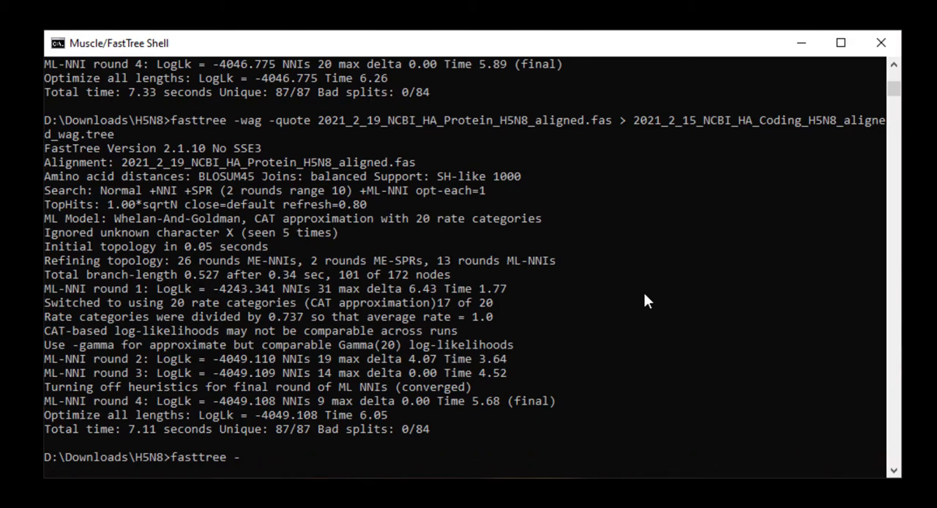
# Step: Run fasttree -gtr -gamma -quote on the aligned coding file into 2021_2_15_NCBI_HA_Coding_H5N8_aligned.tree
pyautogui.write('gtr')
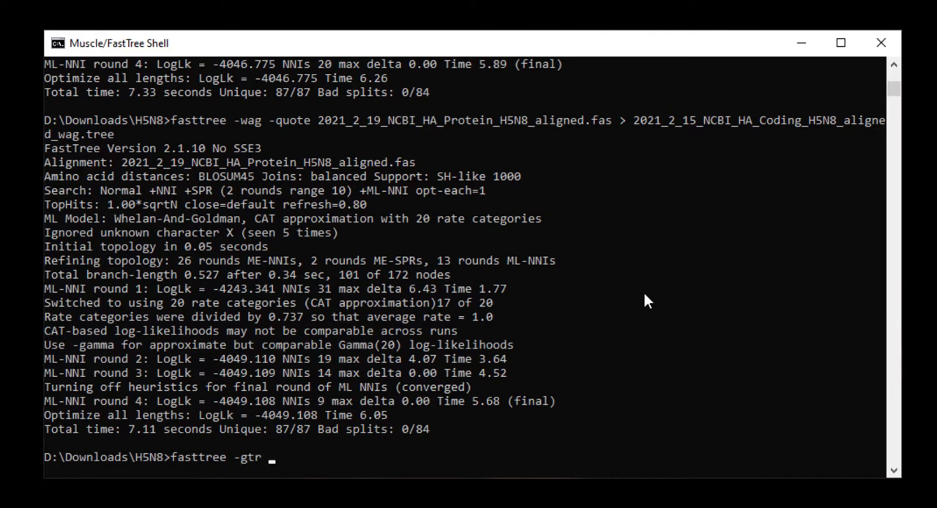
pyautogui.write('-gamma -q')
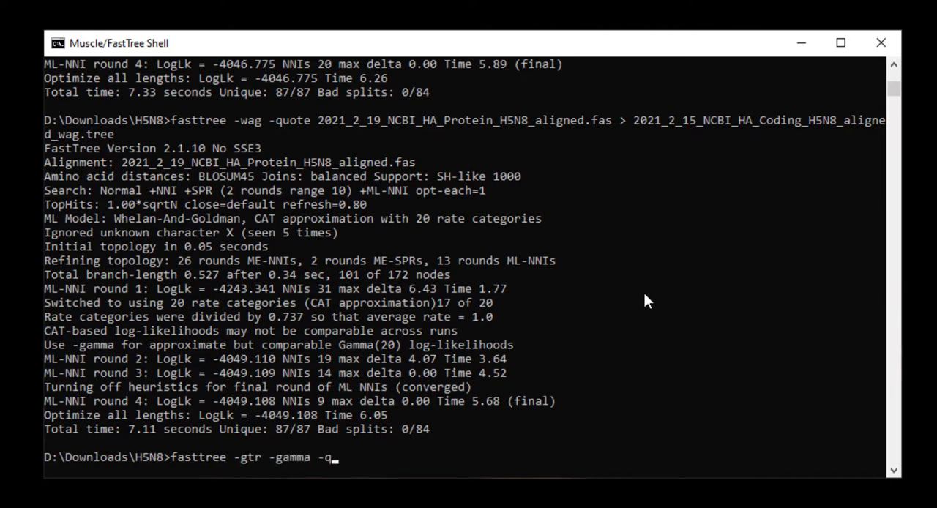
pyautogui.write('uote 2021_2_15_NCBI_HA_Coding_H5N8.f')
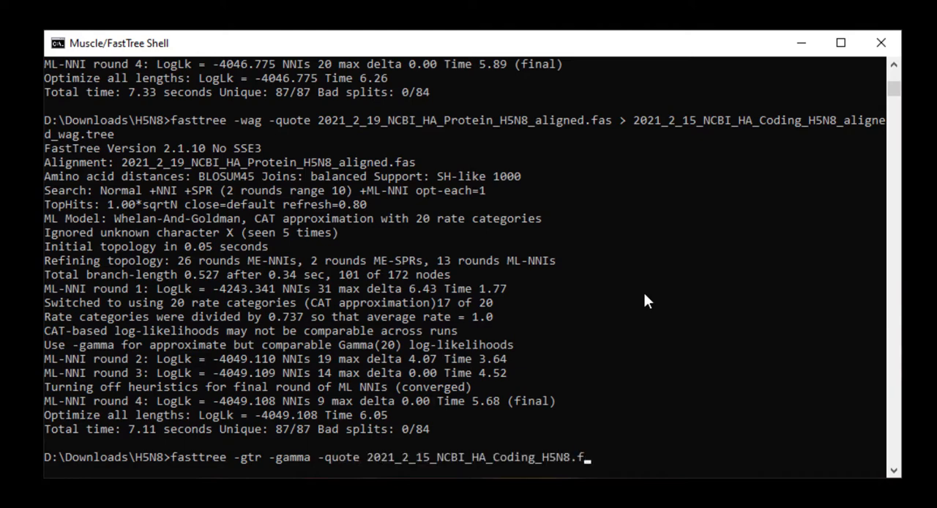
pyautogui.write('aligned')
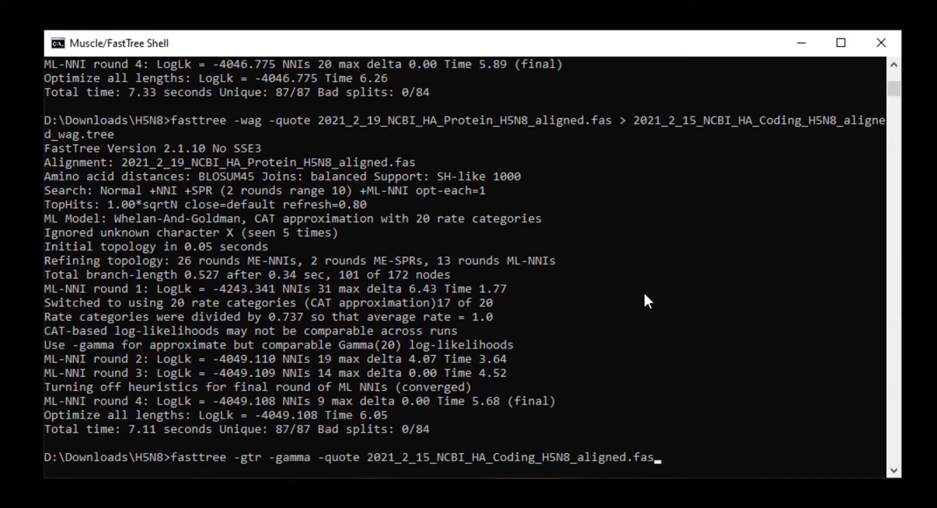
pyautogui.write('>')
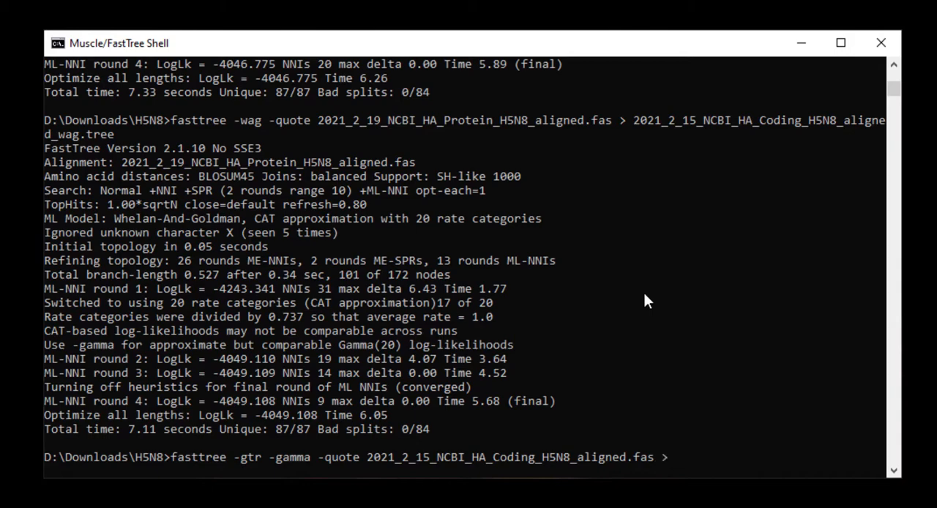
pyautogui.write('20')
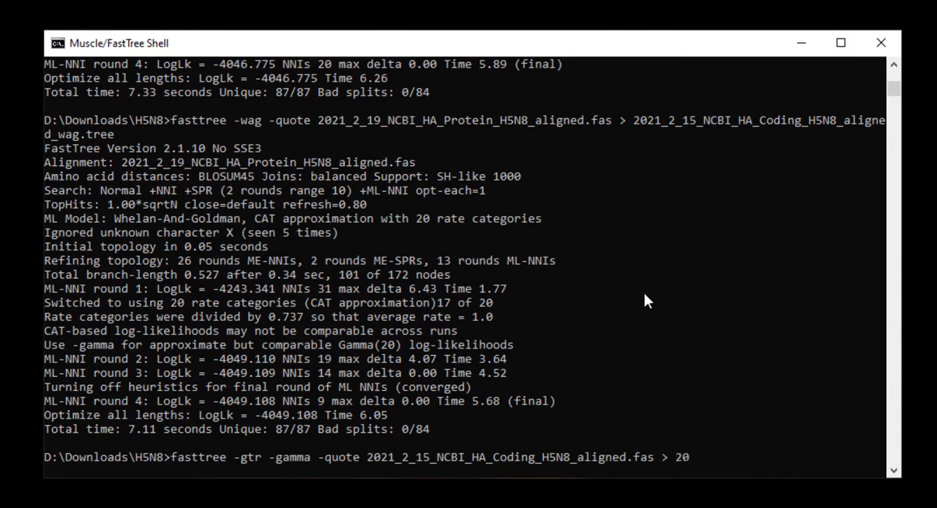
pyautogui.write('21_2_15_NCBI_HA_Coding_H5N8.f')
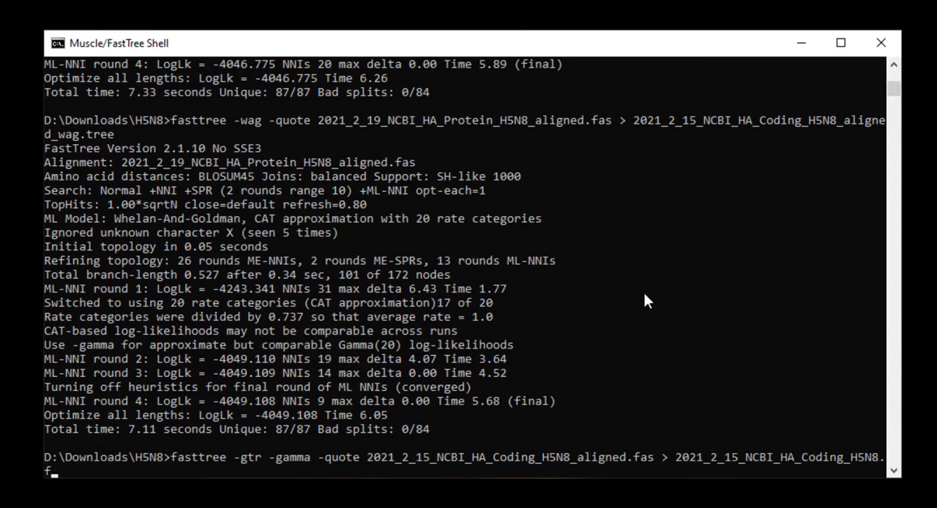
pyautogui.write('aligned')
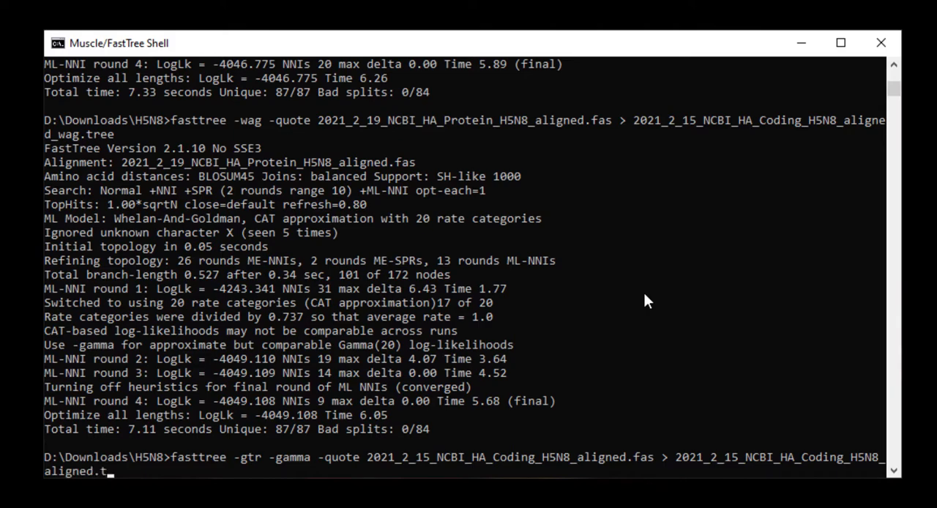
pyautogui.write('ree')
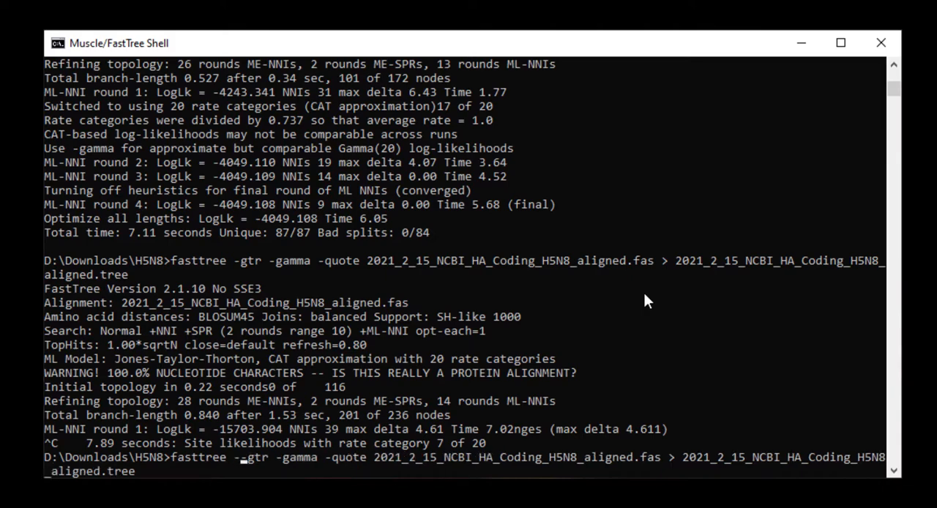
# Step: Add -nt to the recalled FastTree GTR gamma command and run the nucleotide build
pyautogui.write('-nt')
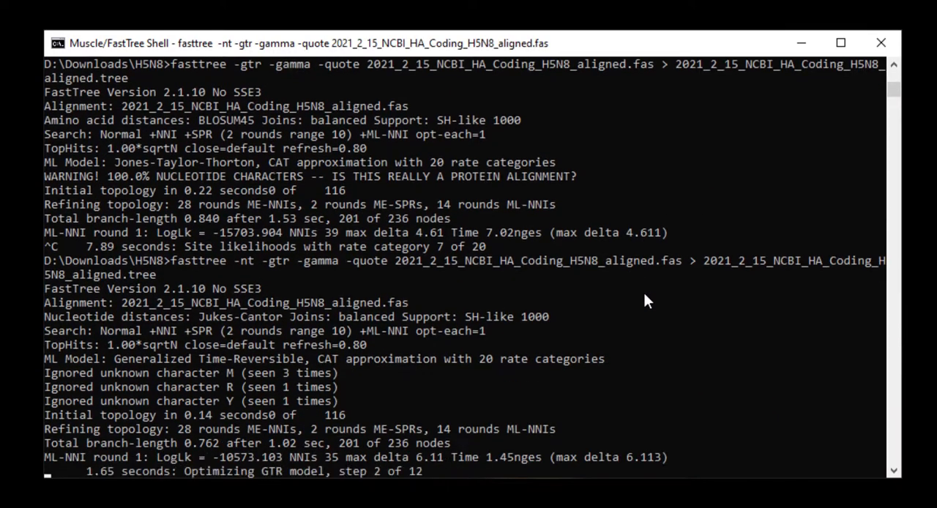
pyautogui.scroll(-3)
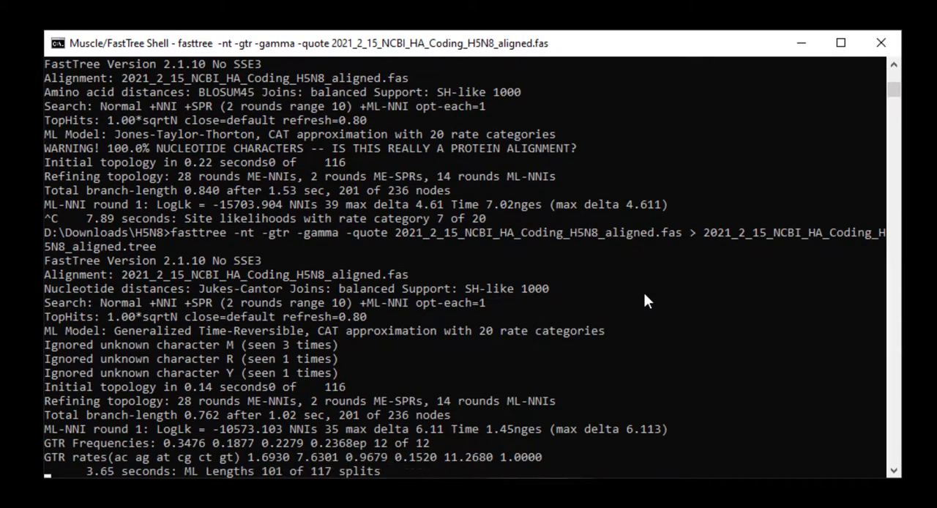
pyautogui.scroll(-3)
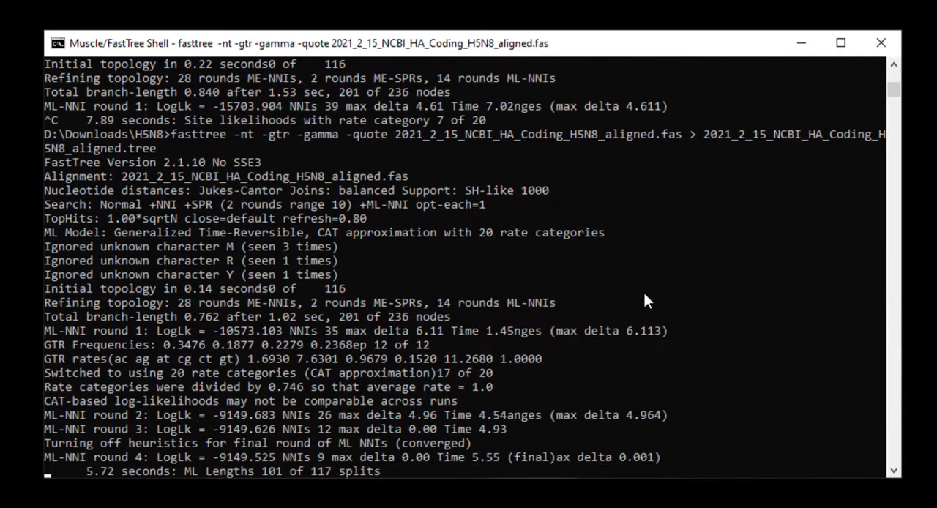